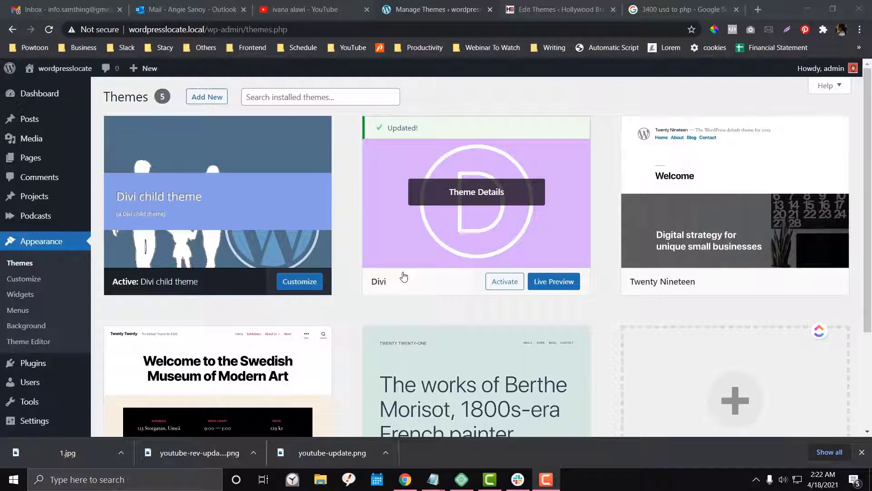
{"action": "mouse_move", "coordinate": [31, 158]}
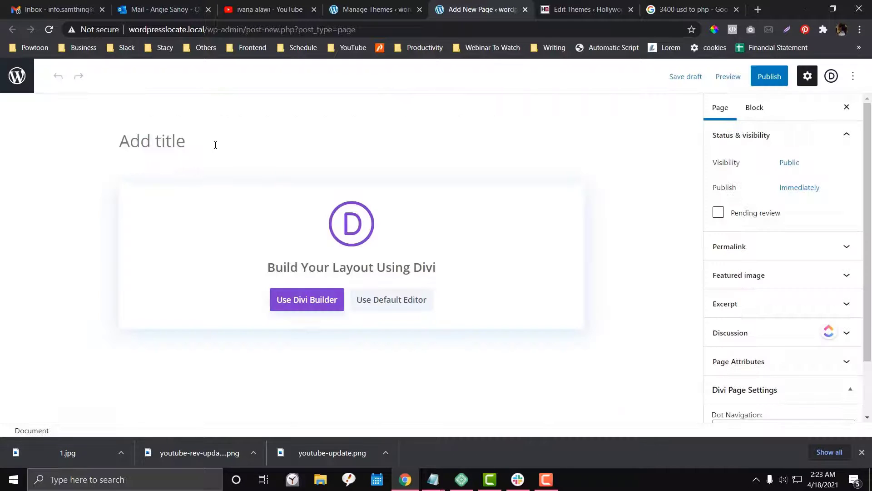
Title the new page 'Custom Tab' and enable the Divi Builder for it.
{"action": "type", "text": "Custom T"}
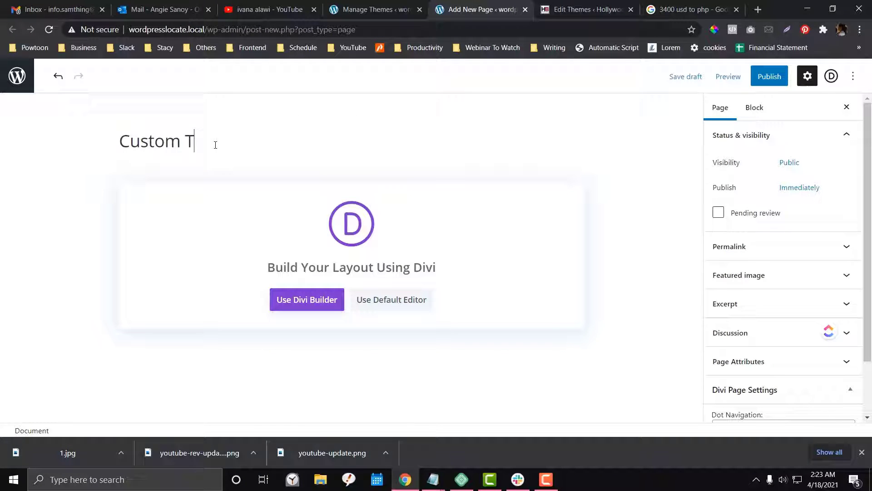
{"action": "left_click", "coordinate": [307, 300]}
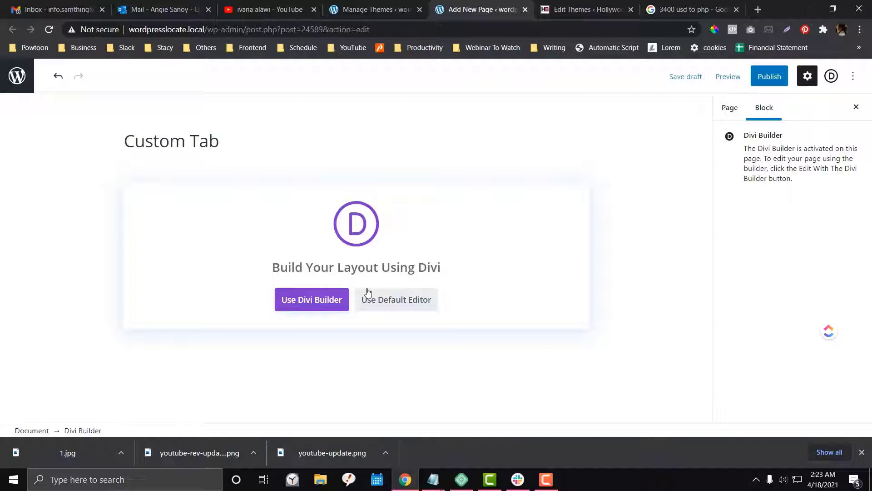
Launch the visual builder and insert a Tabs module onto the page.
{"action": "left_click", "coordinate": [396, 300]}
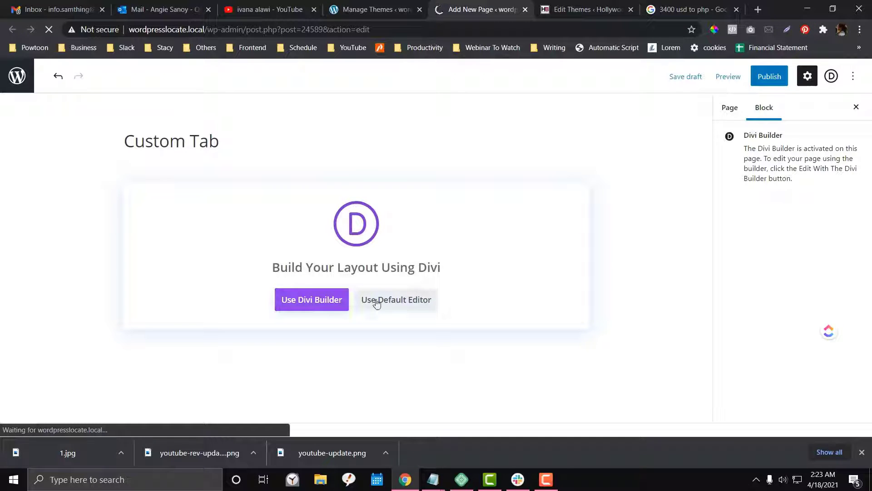
{"action": "left_click", "coordinate": [310, 300]}
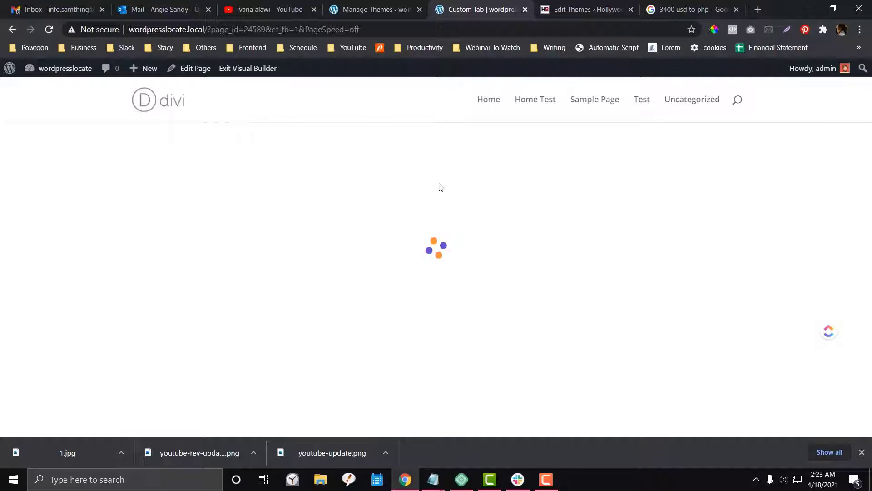
{"action": "left_click", "coordinate": [436, 176]}
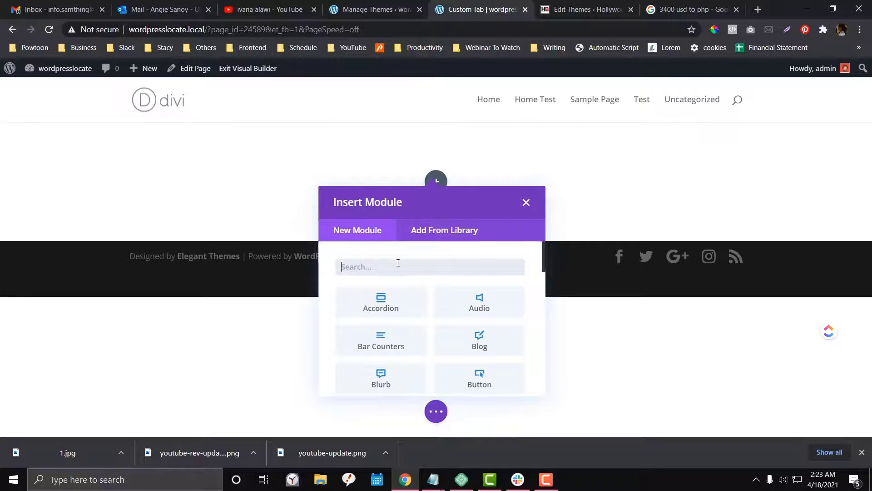
{"action": "type", "text": "tab"}
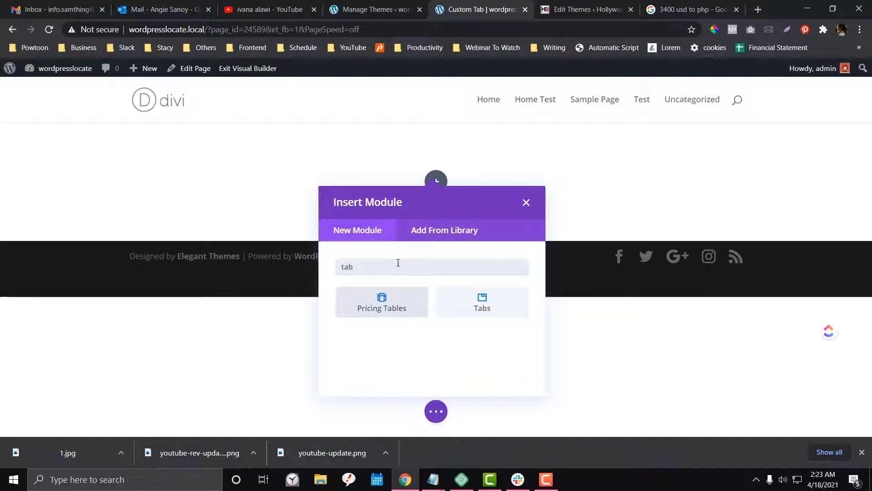
{"action": "left_click", "coordinate": [481, 303]}
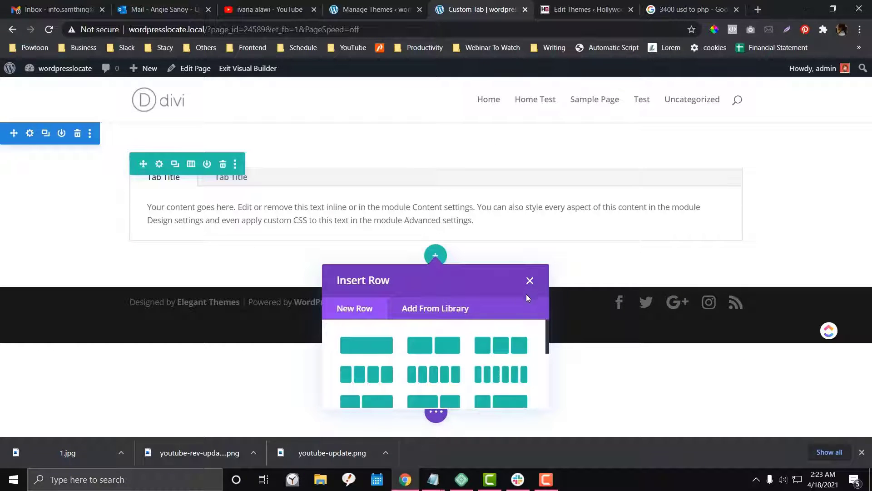
{"action": "left_click", "coordinate": [529, 280]}
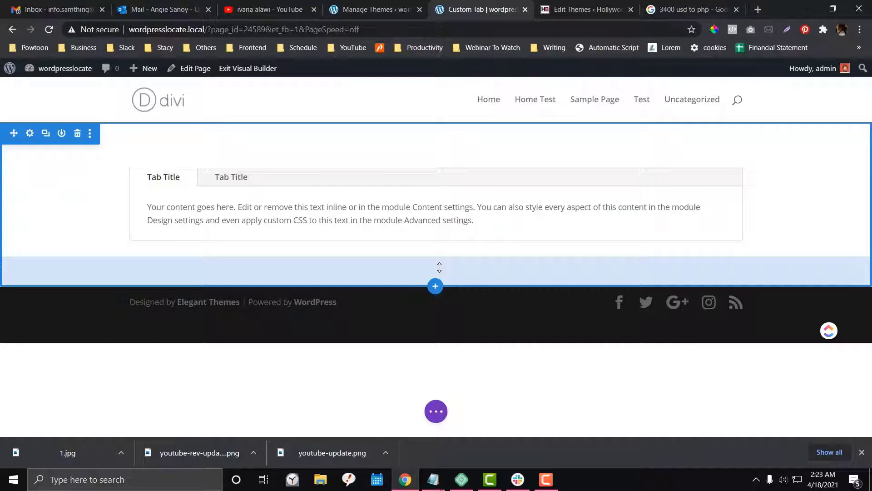
{"action": "mouse_move", "coordinate": [434, 271]}
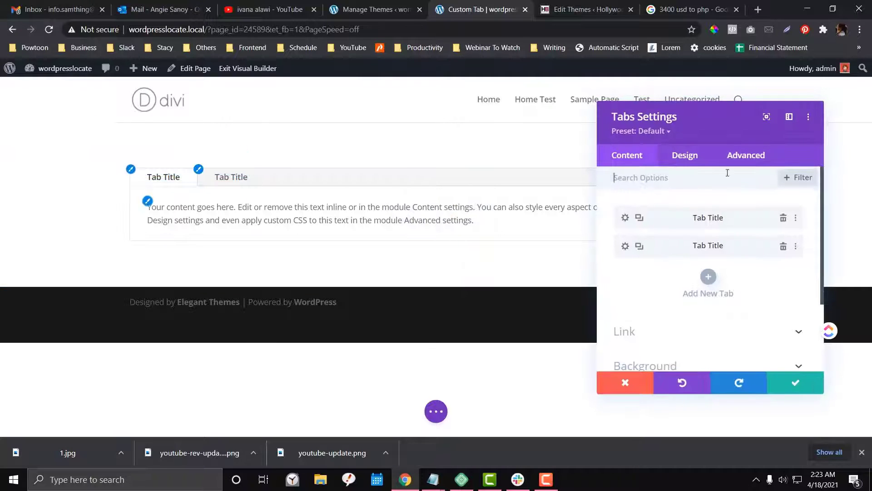
Rename the first tab's title to Monday.
{"action": "left_click", "coordinate": [625, 218]}
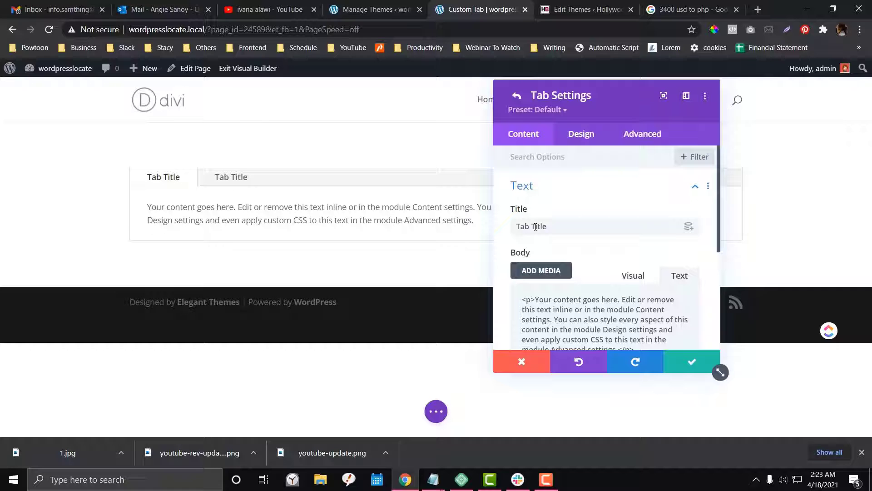
{"action": "type", "text": "Monday"}
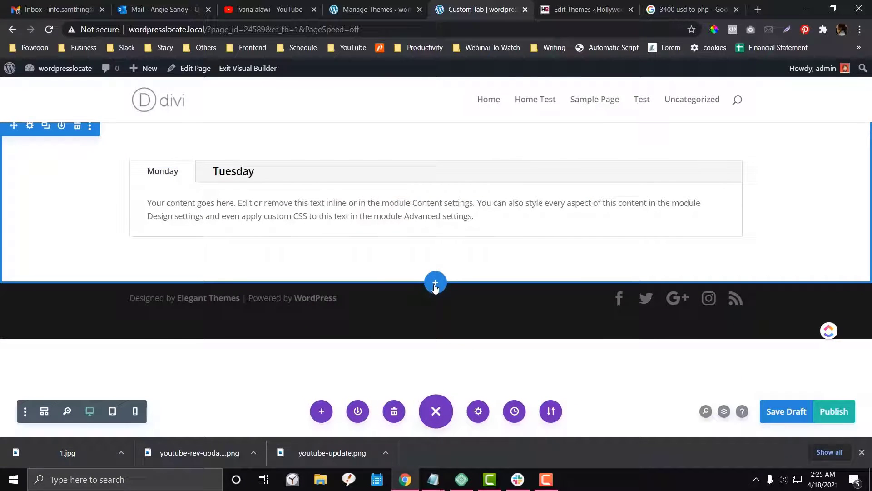
Add a Regular section below the tabs and place a Blurb module in its first column.
{"action": "left_click", "coordinate": [436, 282]}
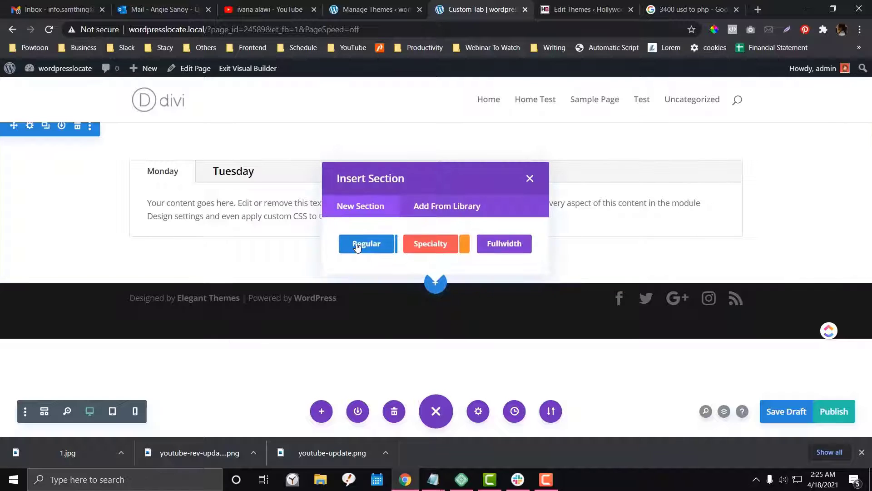
{"action": "left_click", "coordinate": [367, 243]}
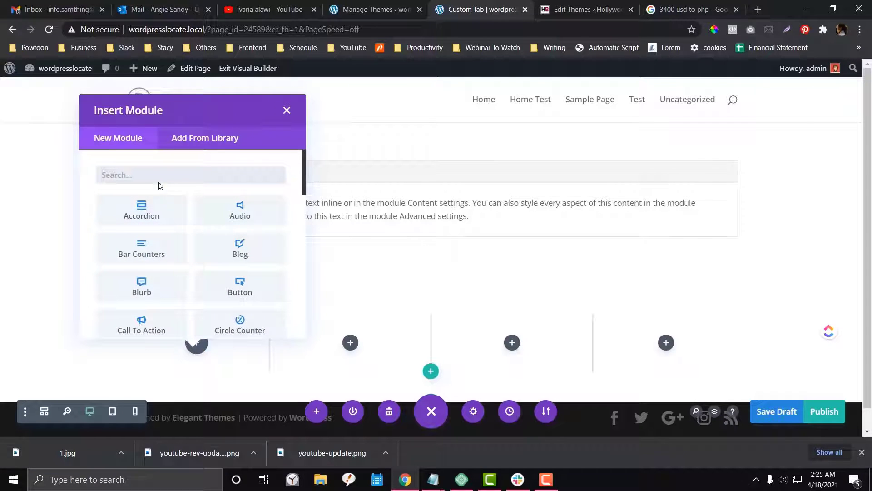
{"action": "scroll", "scroll_direction": "down", "scroll_amount": 3}
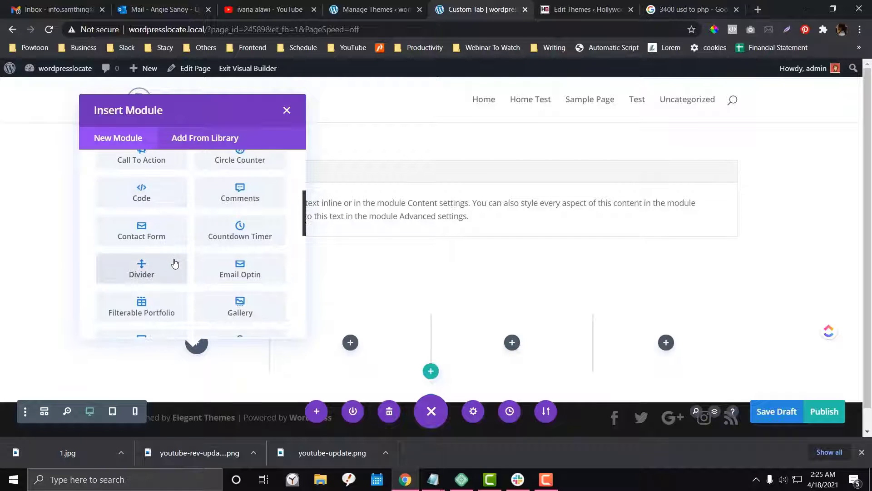
{"action": "scroll", "scroll_direction": "down", "scroll_amount": 3}
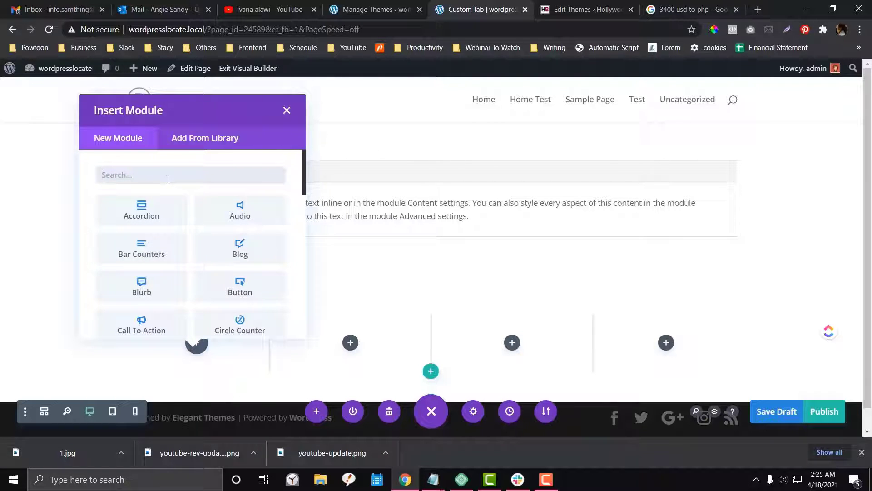
{"action": "left_click", "coordinate": [287, 110]}
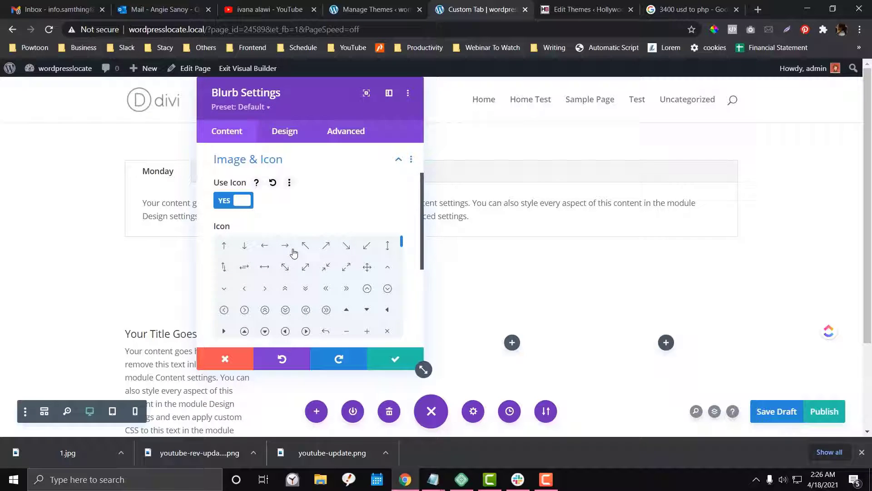
Give the blurb the target icon, color it red in Design, and duplicate it.
{"action": "left_click", "coordinate": [305, 245]}
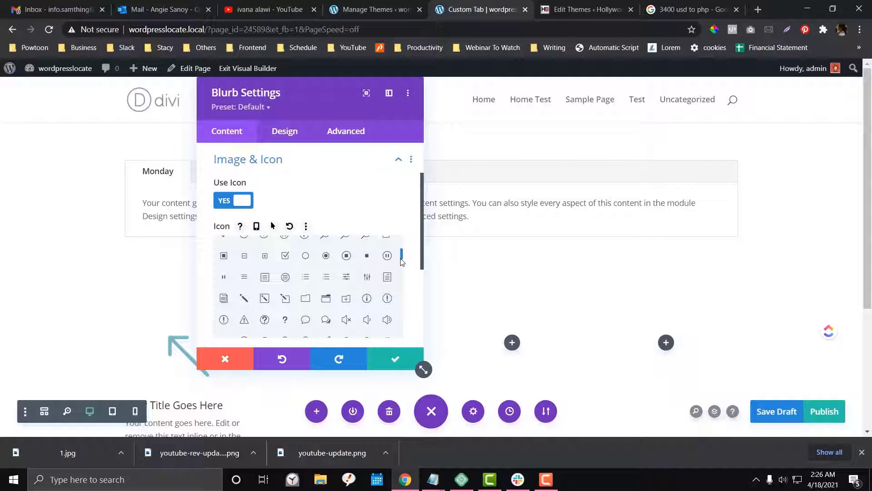
{"action": "left_click", "coordinate": [325, 255]}
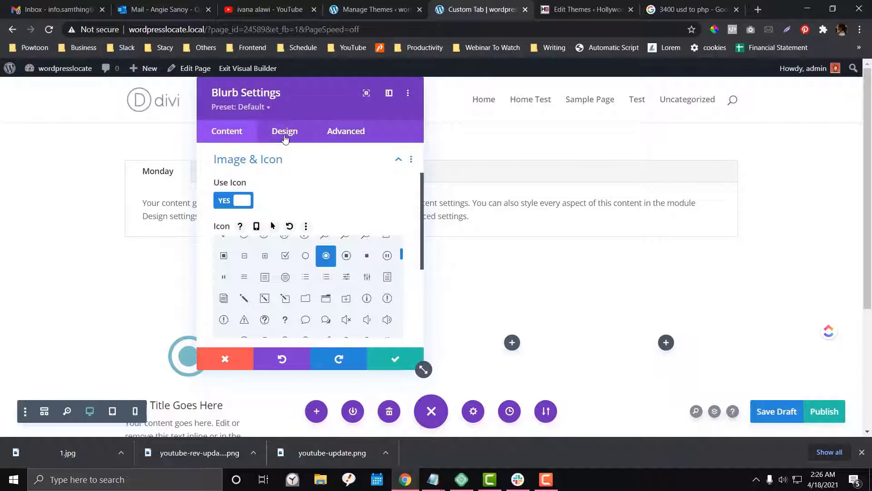
{"action": "left_click", "coordinate": [284, 130]}
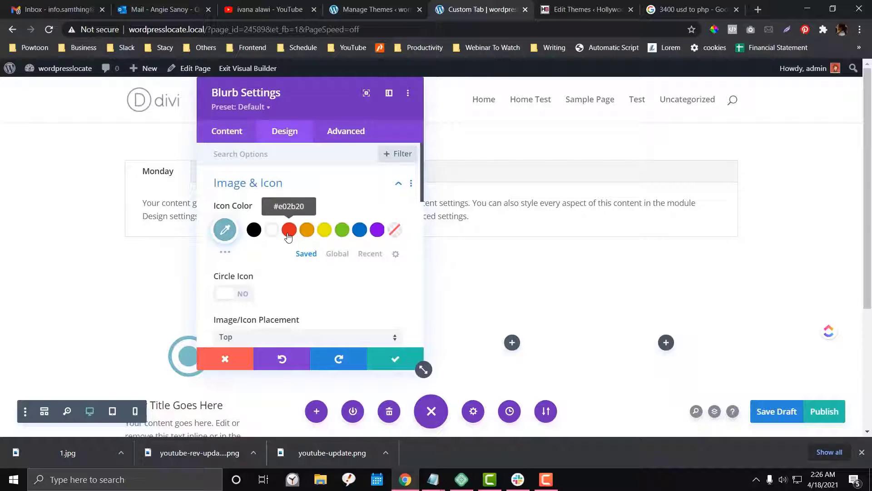
{"action": "left_click", "coordinate": [395, 359]}
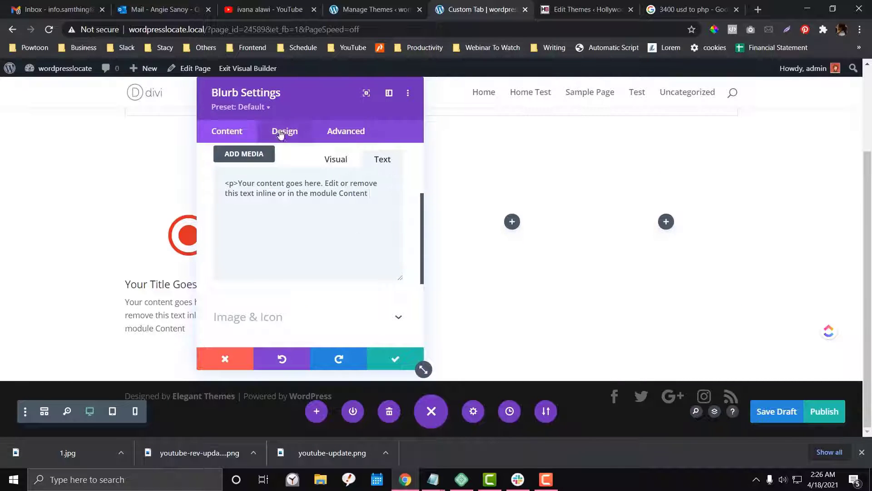
{"action": "left_click", "coordinate": [285, 131]}
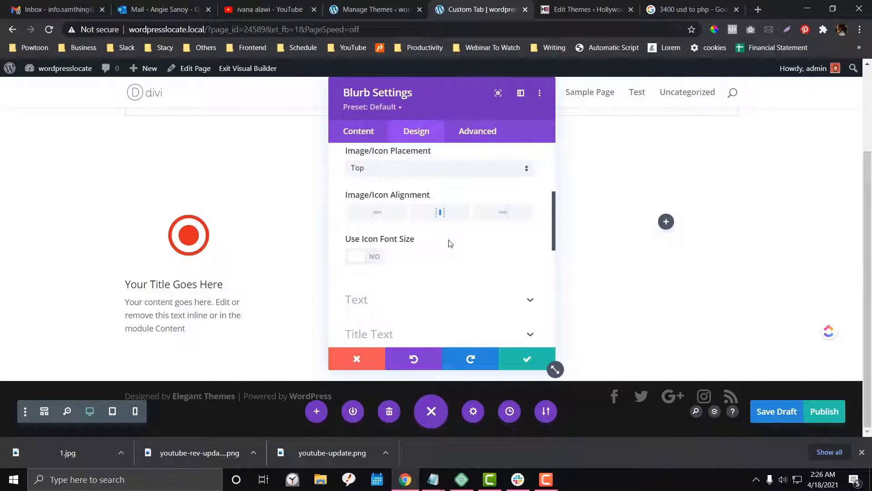
{"action": "left_click", "coordinate": [356, 300]}
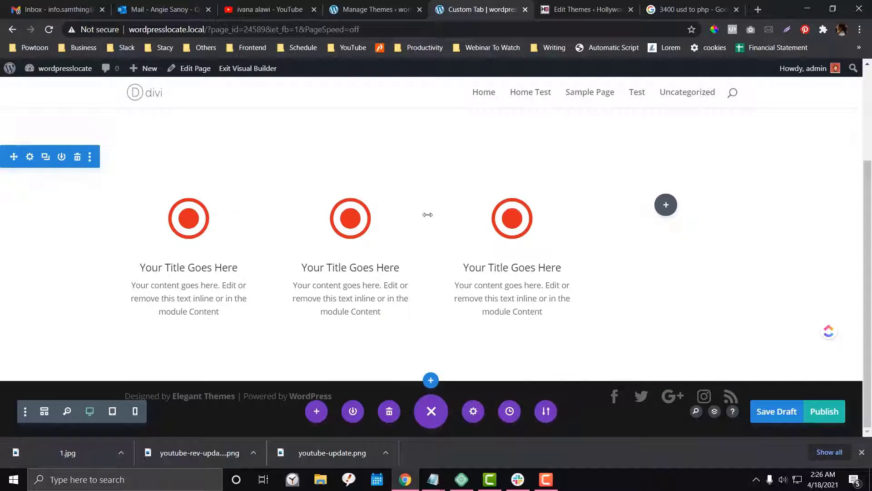
Add a row with a Call To Action module and set its background to the red swatch.
{"action": "left_click", "coordinate": [665, 205]}
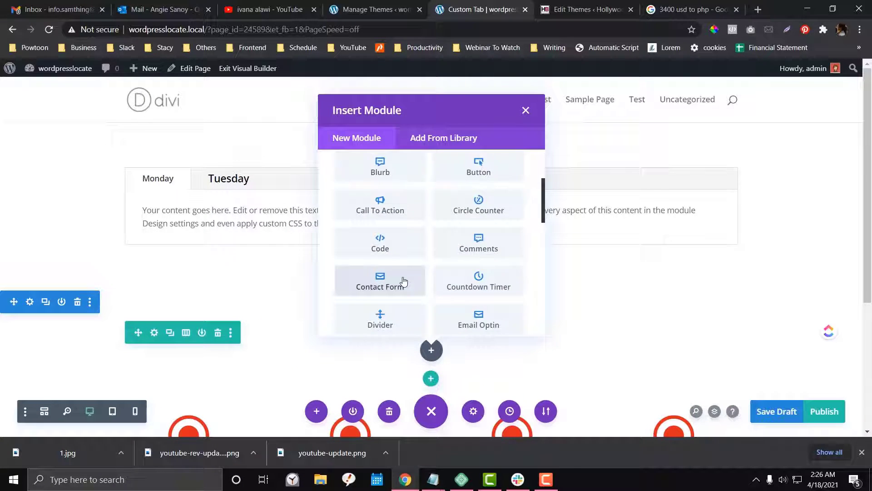
{"action": "left_click", "coordinate": [380, 203]}
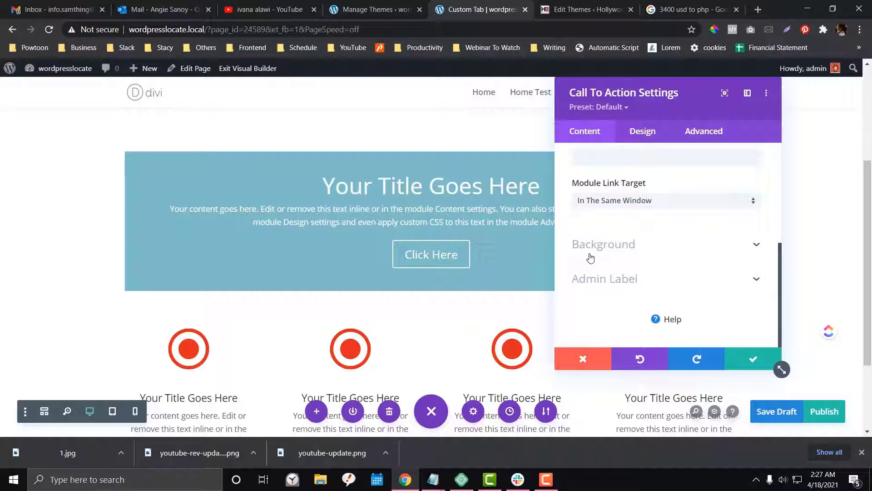
{"action": "left_click", "coordinate": [612, 294]}
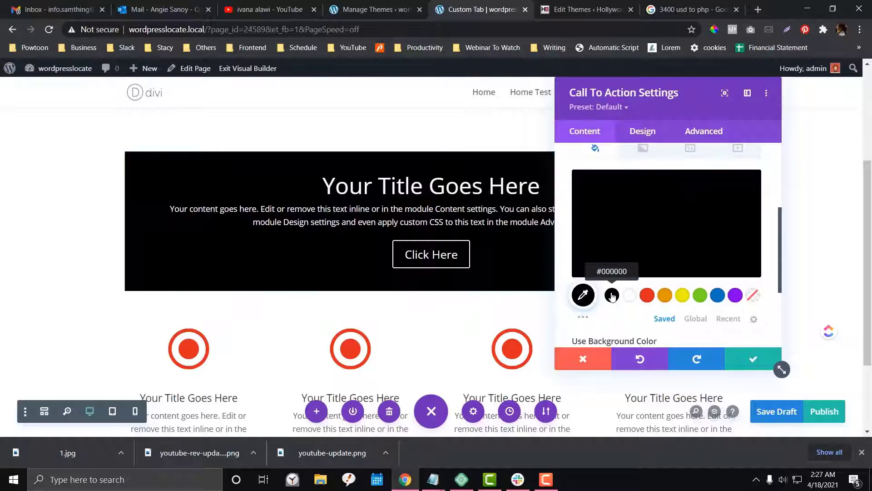
{"action": "left_click", "coordinate": [647, 295]}
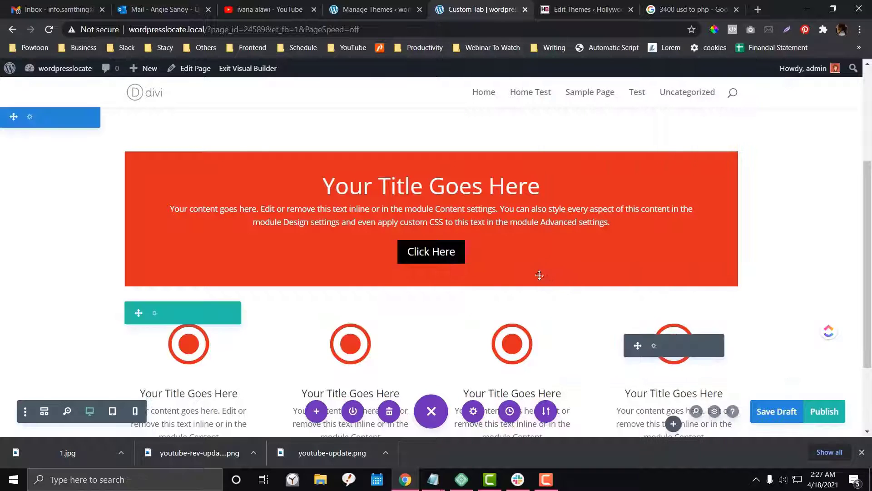
{"action": "scroll", "scroll_direction": "down", "scroll_amount": 3}
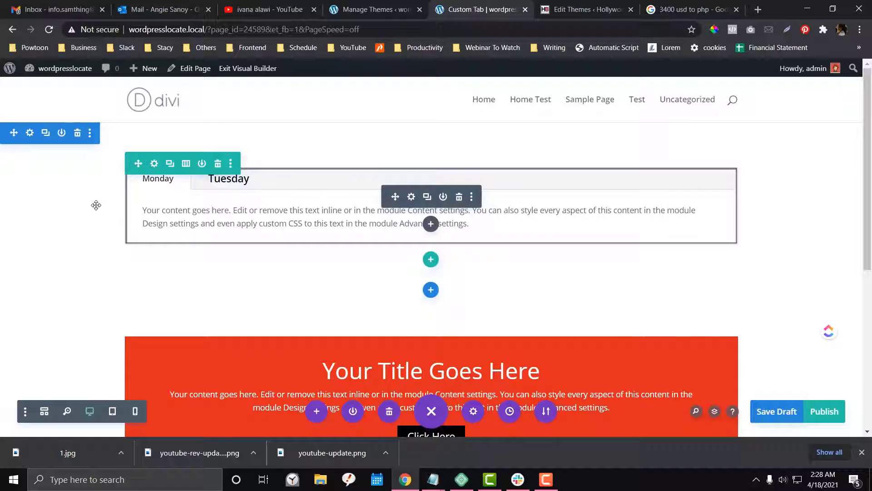
Save the call-to-action section to the Divi Library as 'Sample', then save the page draft.
{"action": "scroll", "scroll_direction": "down", "scroll_amount": 3}
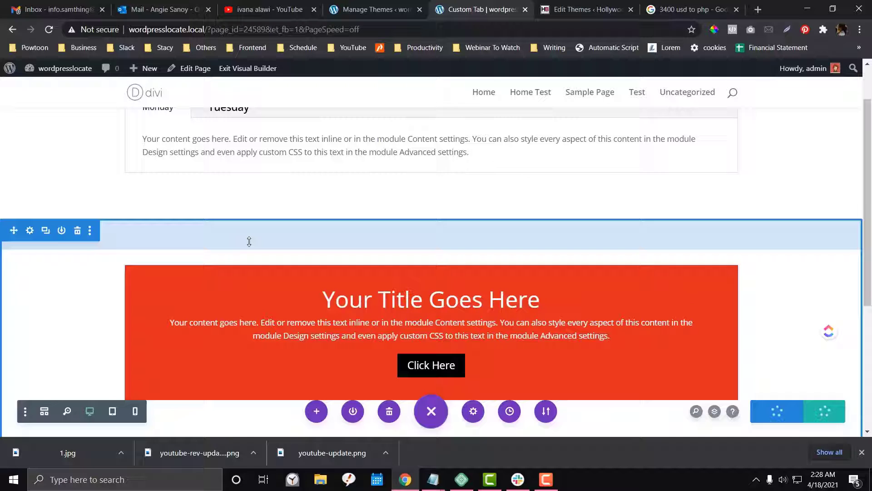
{"action": "scroll", "scroll_direction": "down", "scroll_amount": 3}
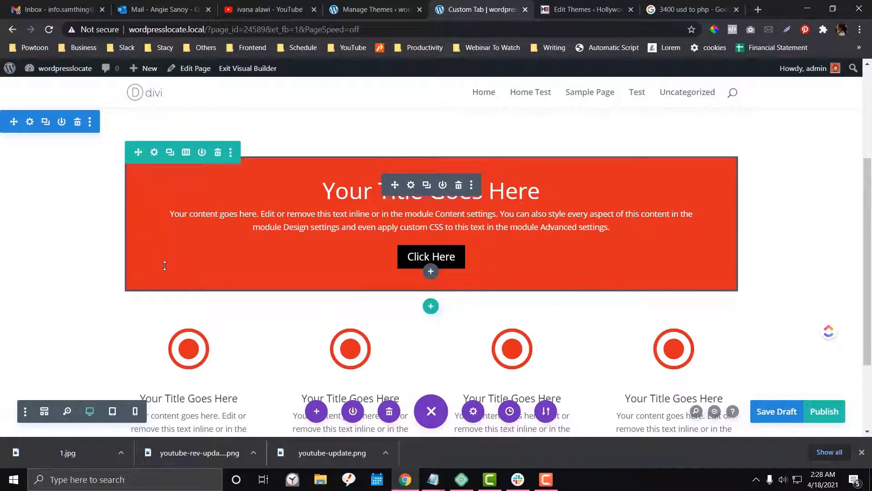
{"action": "left_click", "coordinate": [45, 122]}
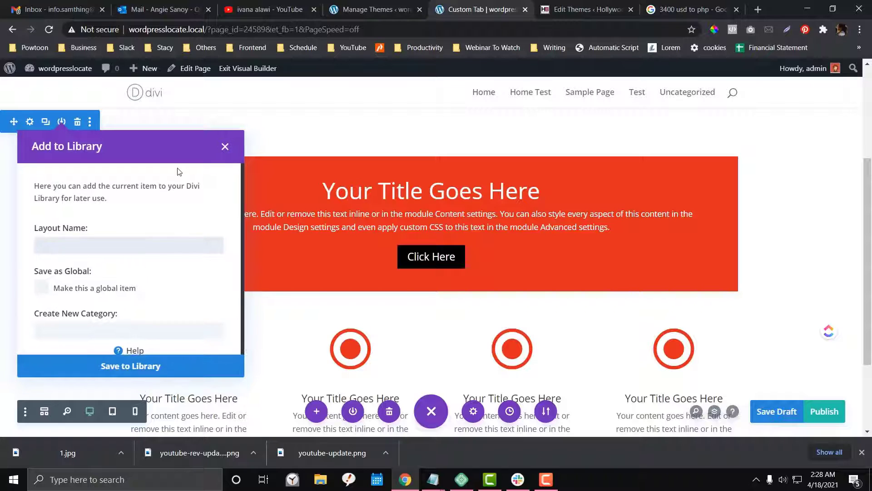
{"action": "left_click", "coordinate": [129, 246]}
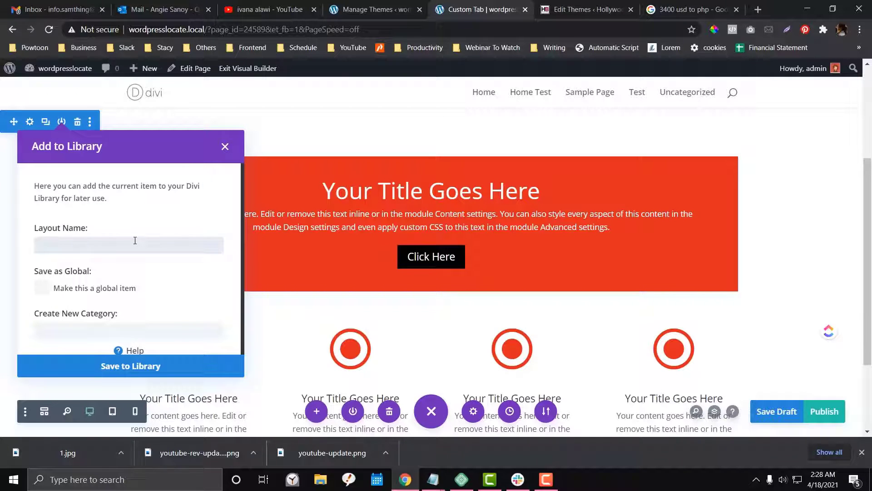
{"action": "type", "text": "Sampl"}
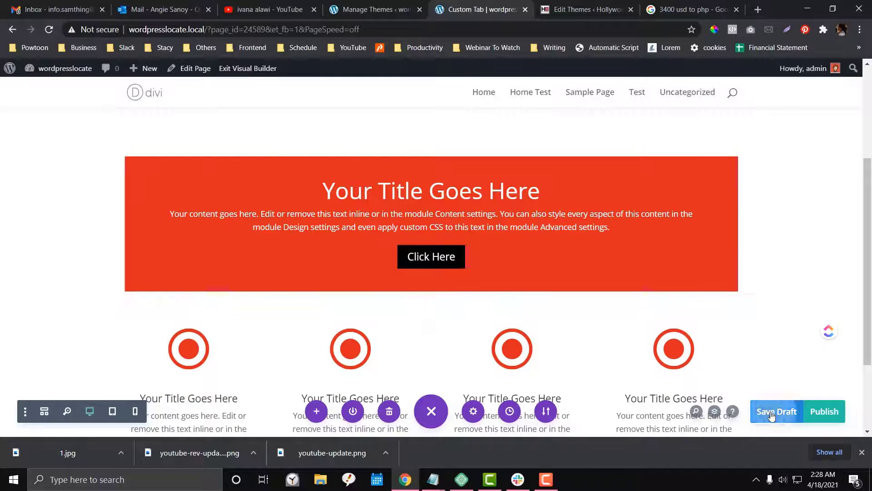
{"action": "left_click", "coordinate": [372, 9]}
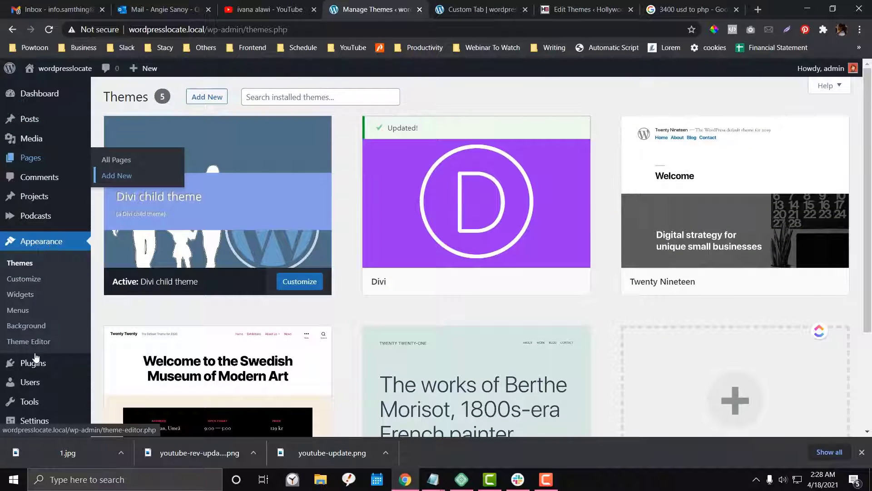
Open the child theme's functions.php in the Theme Editor and place the cursor at its end.
{"action": "left_click", "coordinate": [28, 341]}
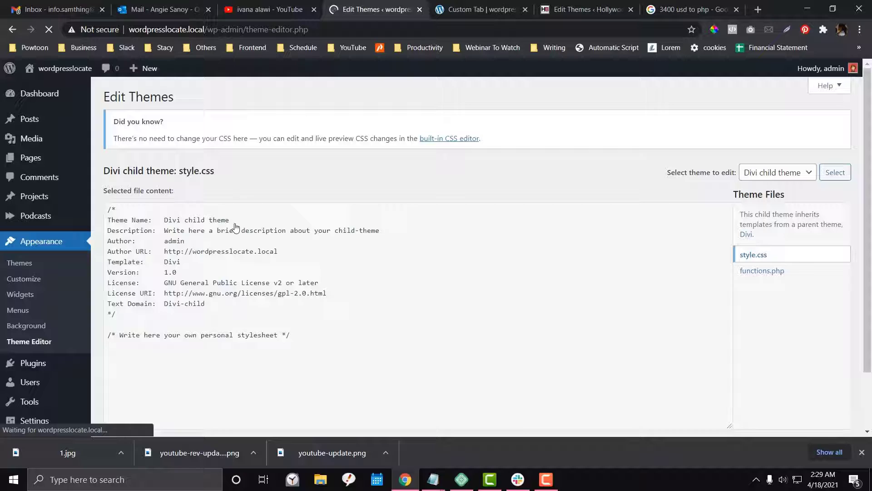
{"action": "left_click", "coordinate": [762, 271]}
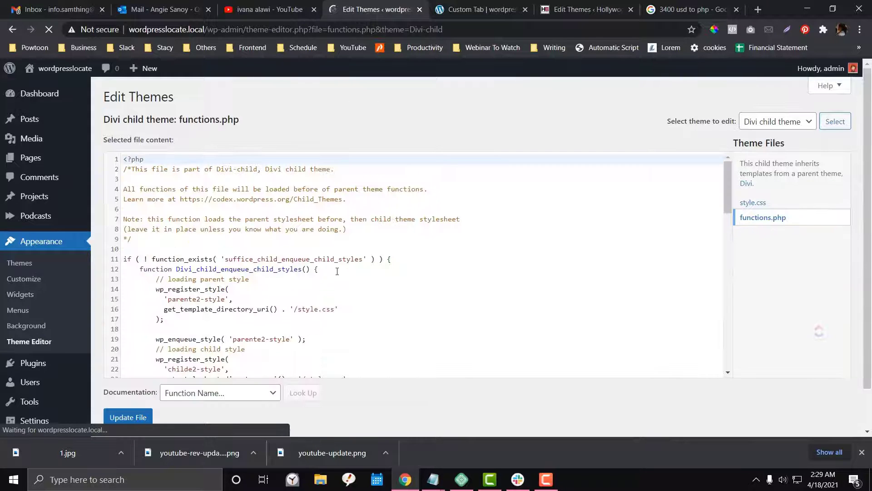
{"action": "scroll", "scroll_direction": "down", "scroll_amount": 3}
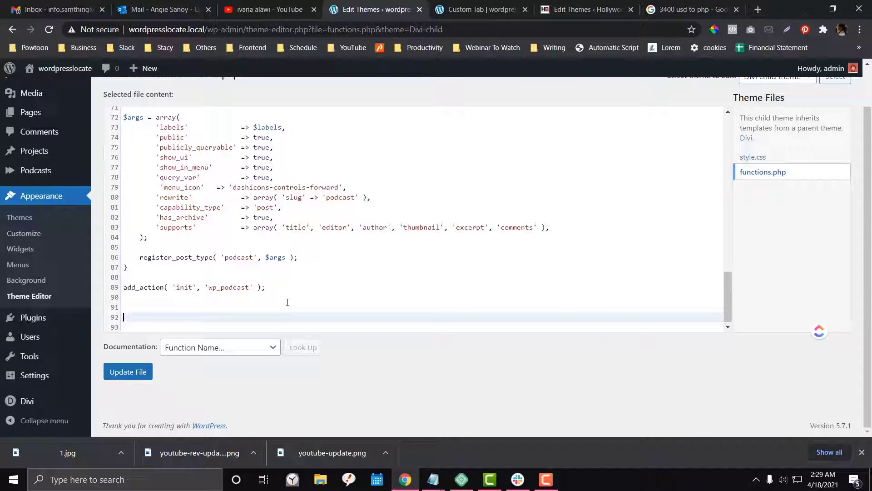
{"action": "left_click", "coordinate": [585, 9]}
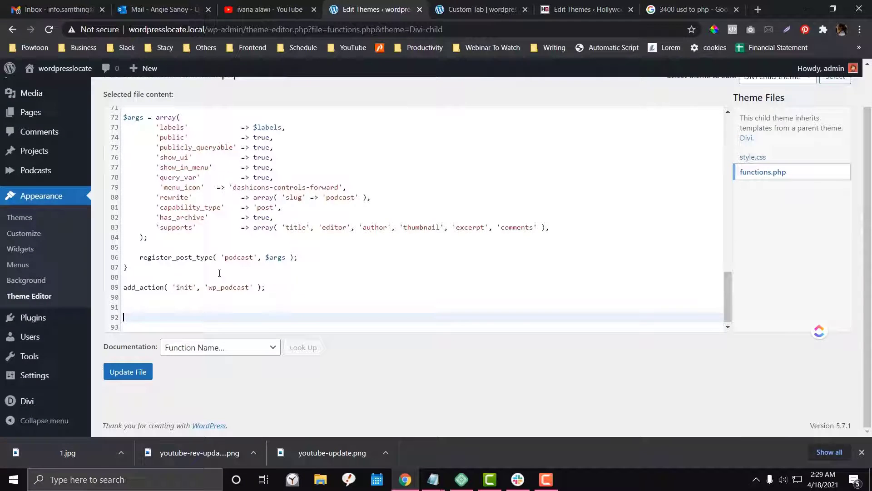
Add the '//Add library items with shortcodes' comment and paste the showlibraryitem shortcode function.
{"action": "type", "text": "//Add library items with shortcodes"}
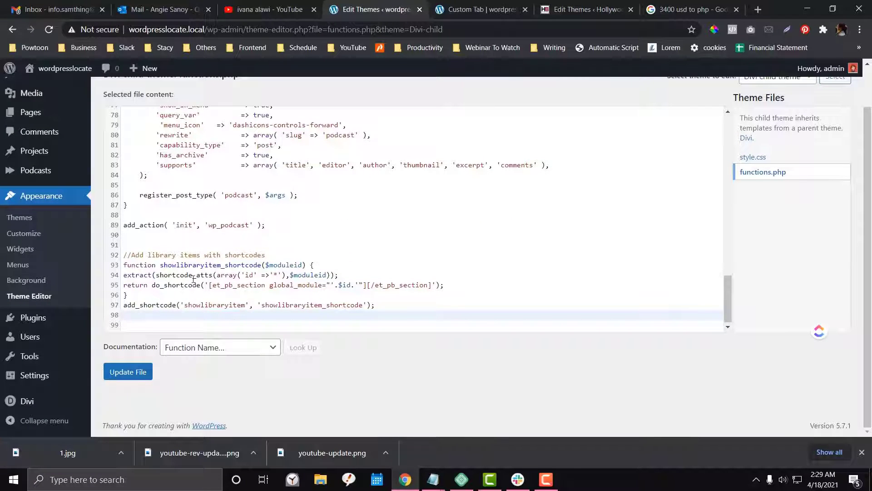
{"action": "left_click_drag", "start_coordinate": [122, 254], "coordinate": [375, 305]}
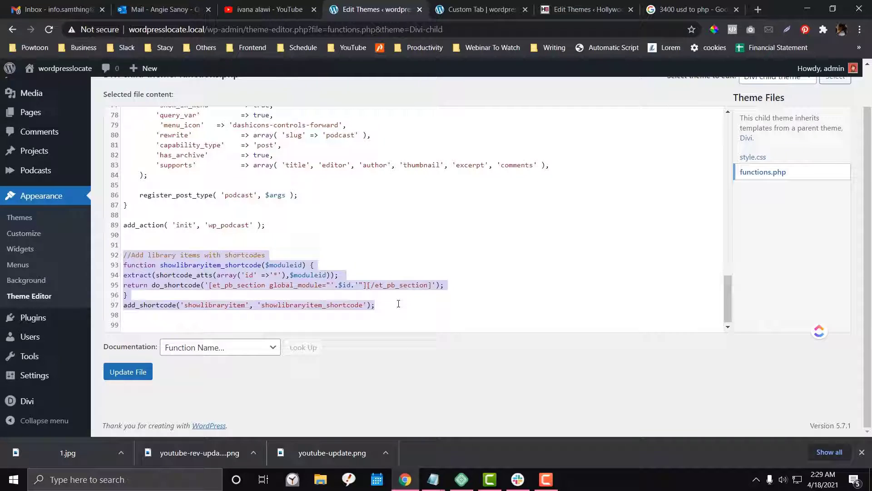
{"action": "left_click", "coordinate": [375, 304]}
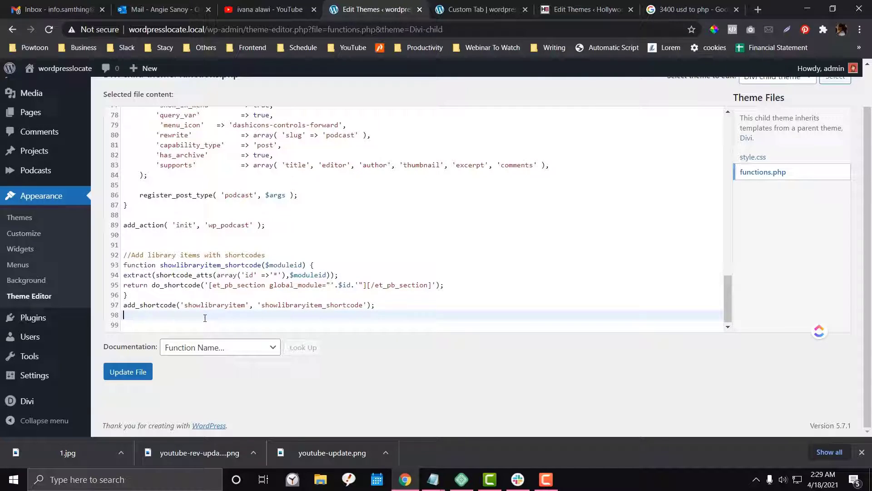
{"action": "mouse_move", "coordinate": [169, 306]}
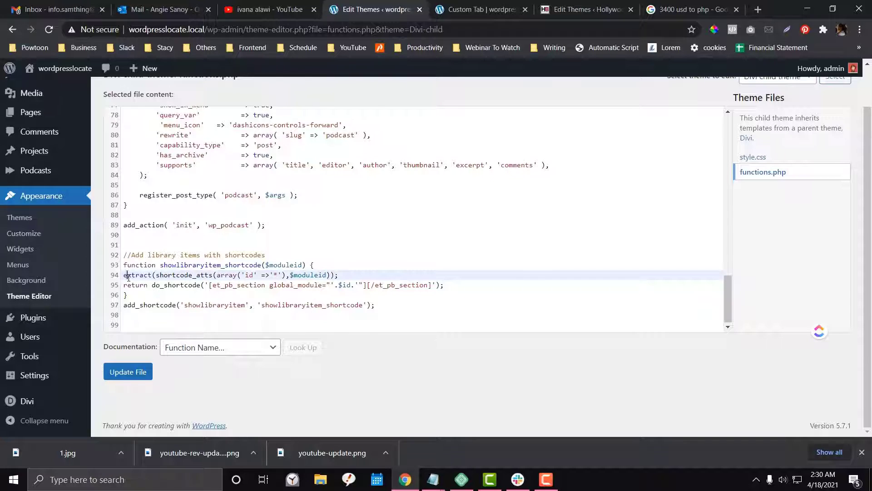
Replace the function body with extract(shortcode_atts(array('id' =>'*'),$moduleid));.
{"action": "left_click_drag", "start_coordinate": [125, 274], "coordinate": [443, 284]}
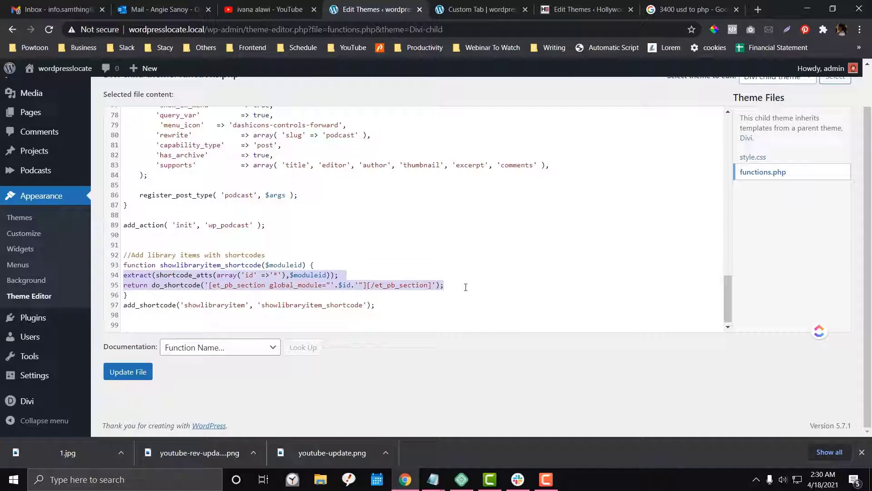
{"action": "key", "text": "Delete"}
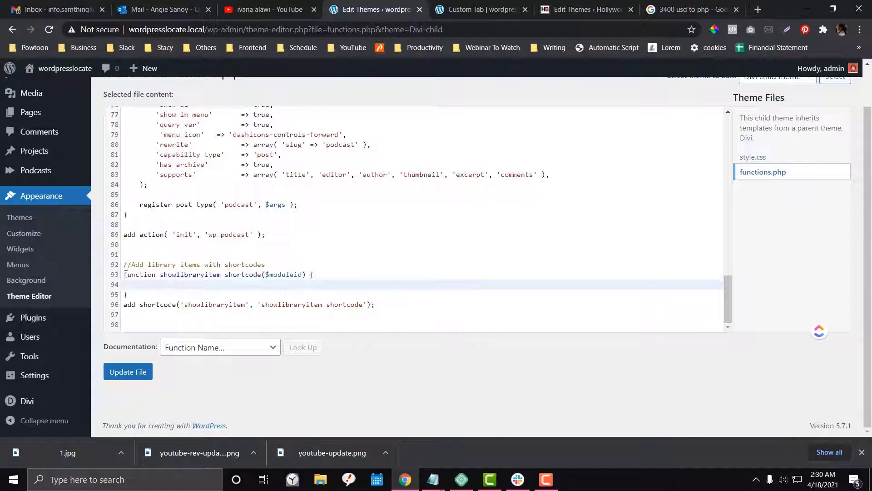
{"action": "double_click", "coordinate": [210, 275]}
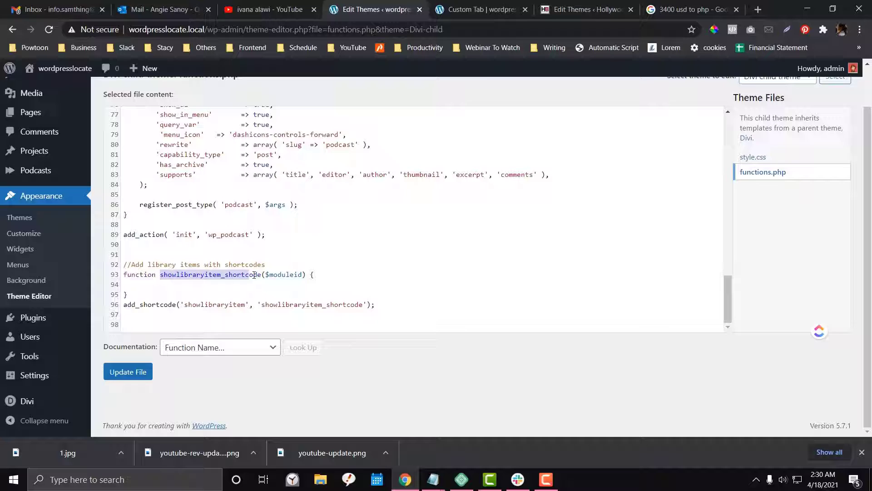
{"action": "left_click", "coordinate": [189, 274]}
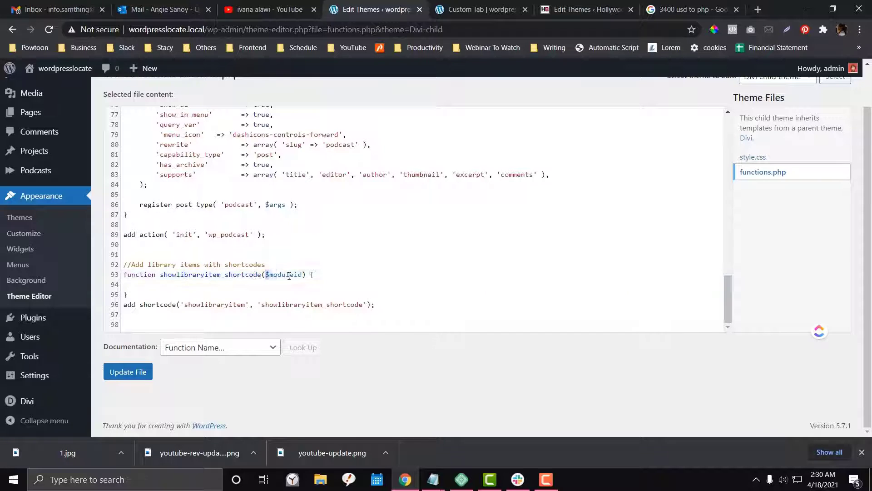
{"action": "type", "text": "extract(shortcode_atts(array('id' =>'*'),$moduleid));"}
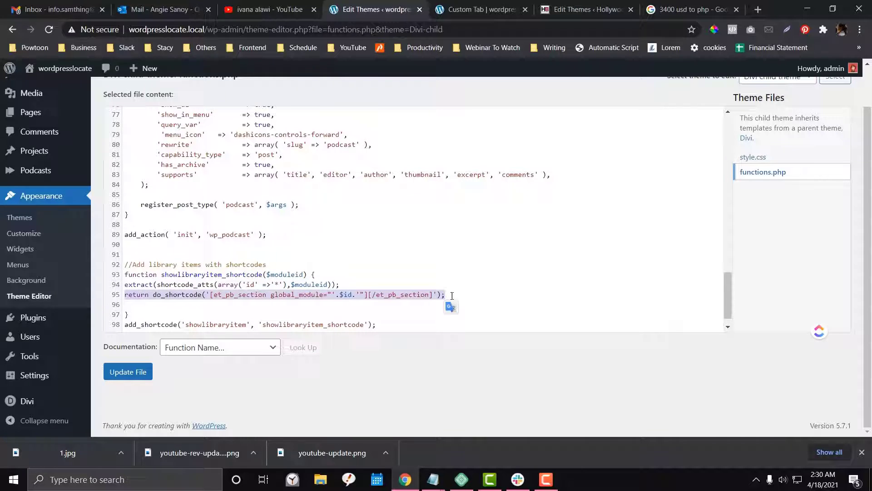
Delete the return line and copy the extract line via its context menu.
{"action": "key", "text": "Delete"}
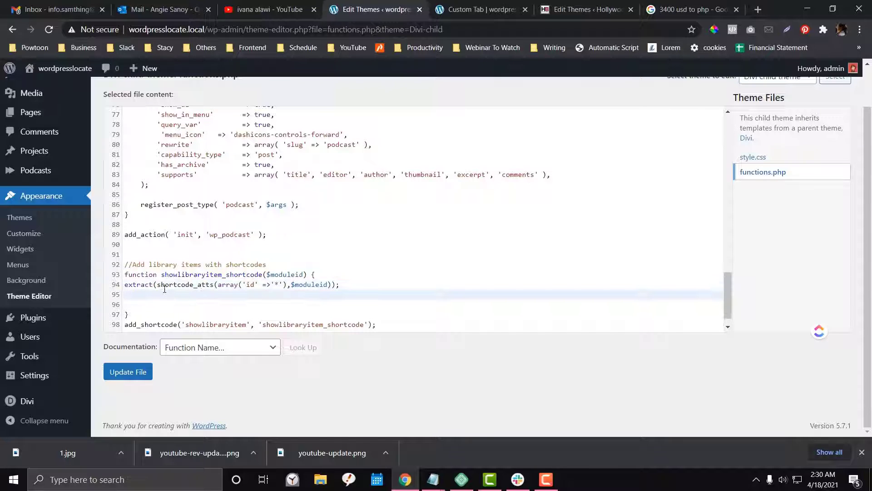
{"action": "double_click", "coordinate": [183, 285]}
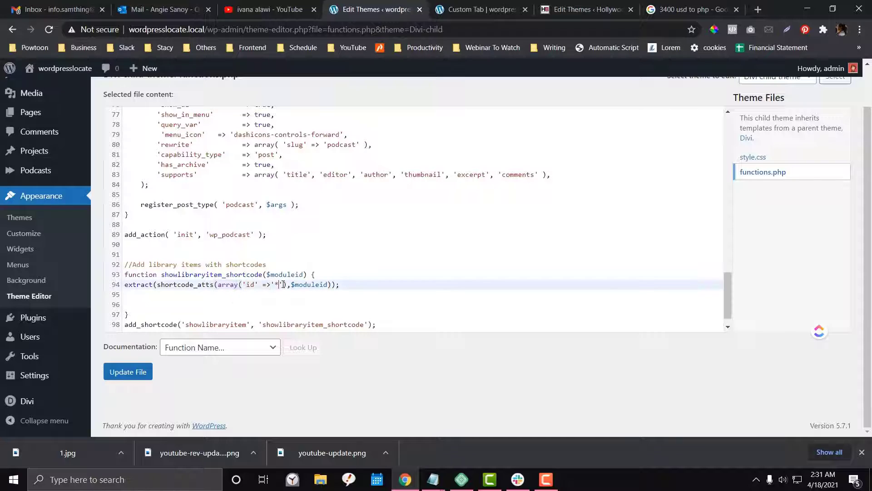
{"action": "left_click", "coordinate": [245, 284]}
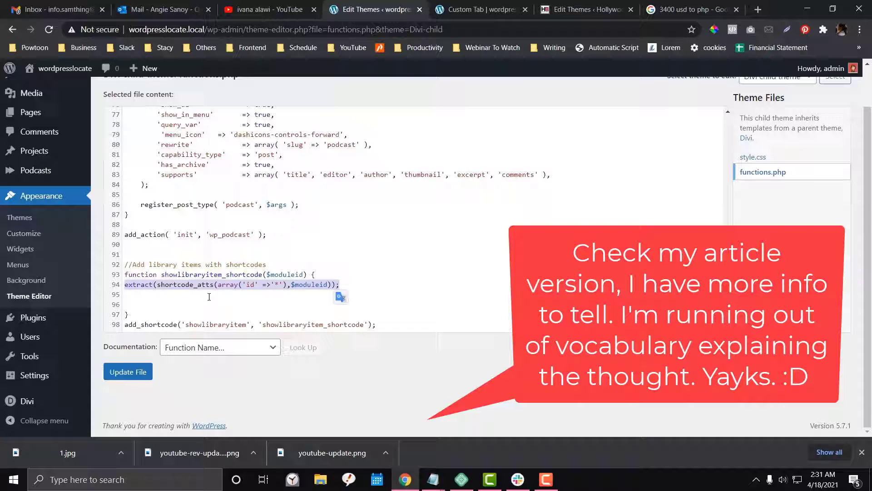
{"action": "right_click", "coordinate": [119, 363]}
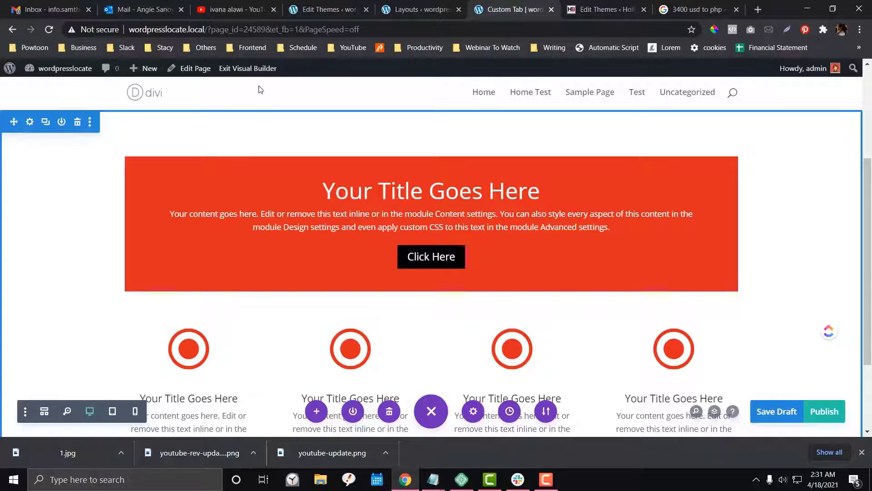
Open the Sample layout in Divi Library to read its post ID, then return to the theme editor.
{"action": "left_click", "coordinate": [421, 9]}
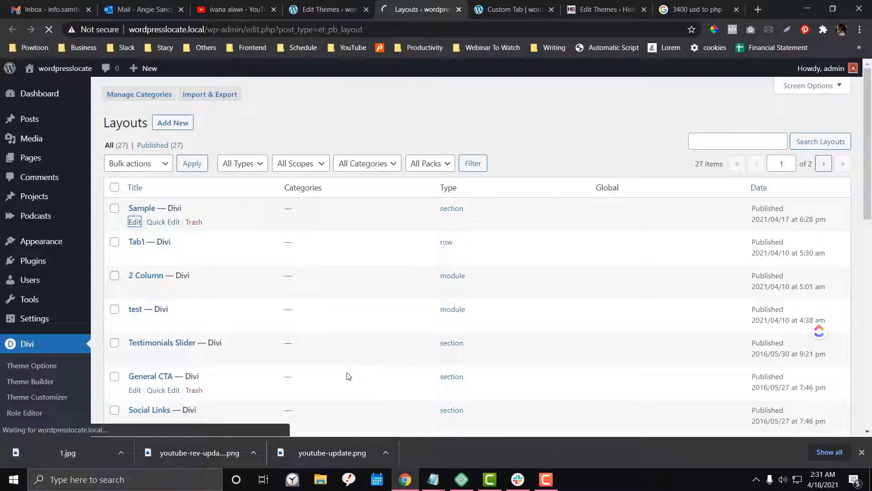
{"action": "left_click", "coordinate": [134, 222]}
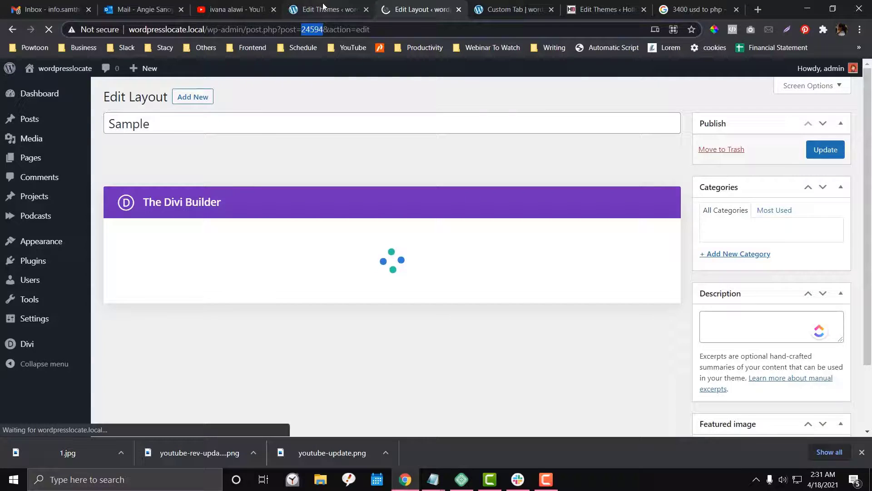
{"action": "left_click", "coordinate": [326, 9]}
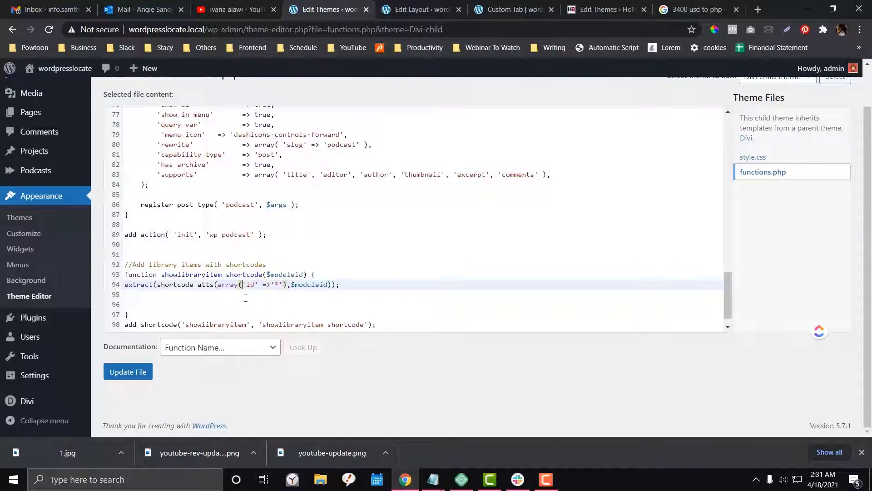
{"action": "key", "text": "Enter"}
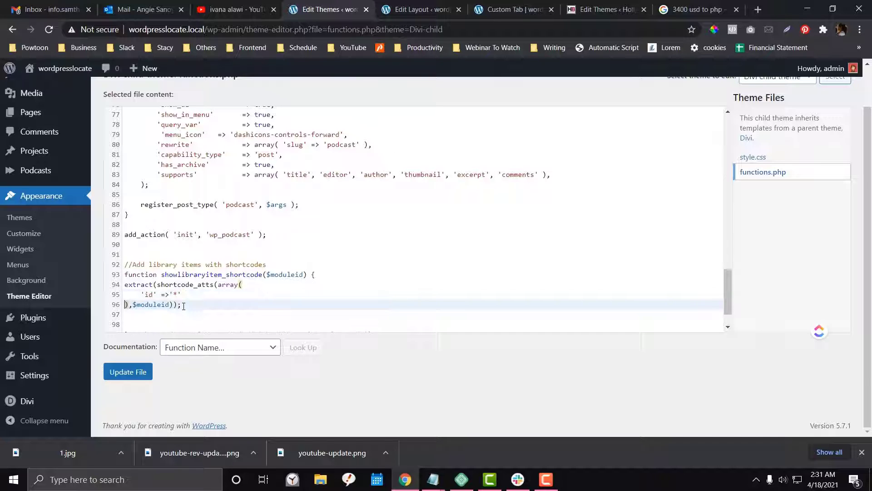
{"action": "key", "text": "Enter"}
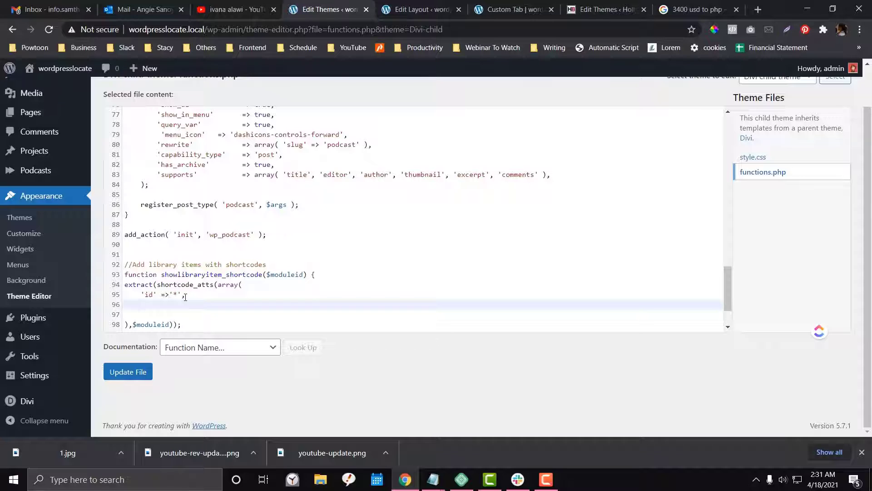
{"action": "type", "text": "'' ="}
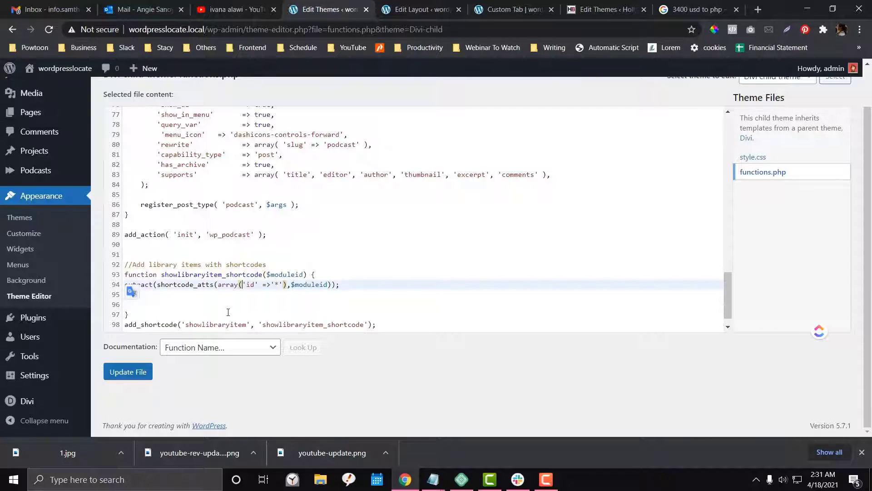
{"action": "left_click", "coordinate": [224, 294]}
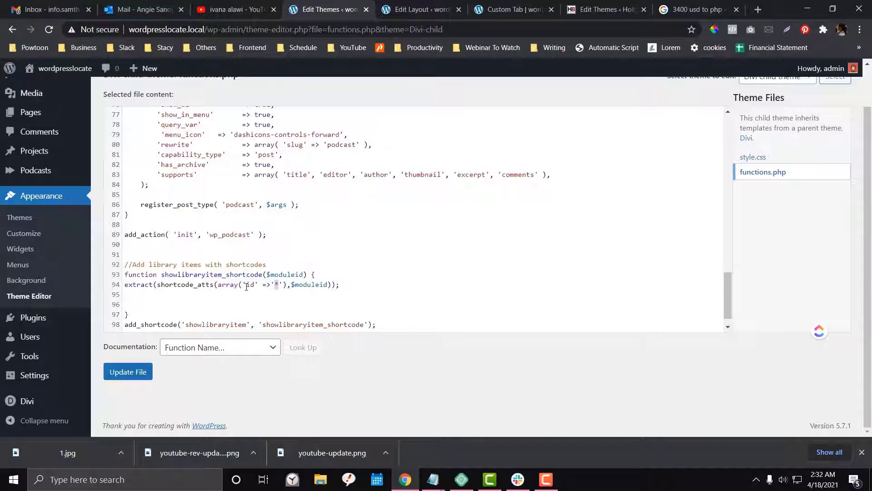
{"action": "left_click", "coordinate": [419, 9]}
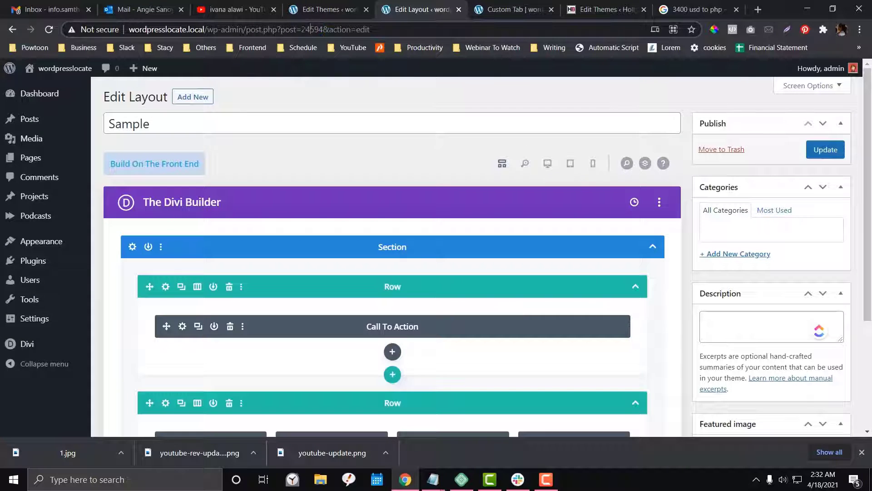
{"action": "left_click", "coordinate": [327, 9]}
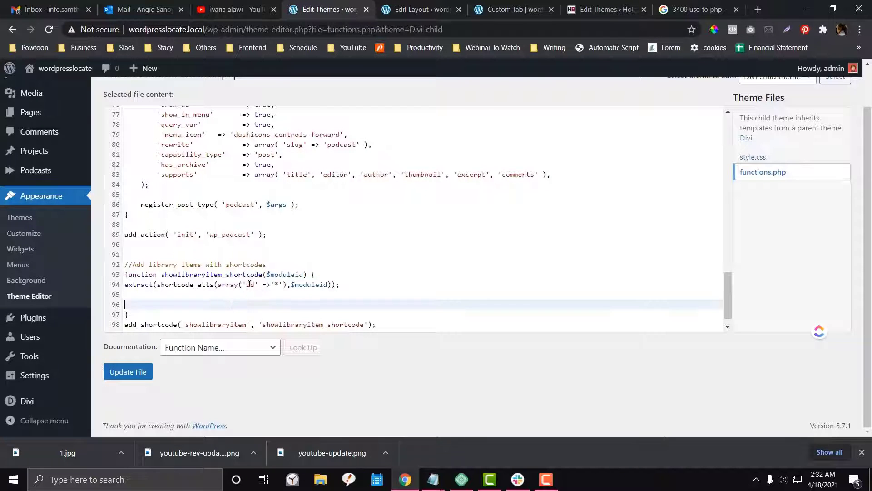
{"action": "left_click", "coordinate": [419, 9]}
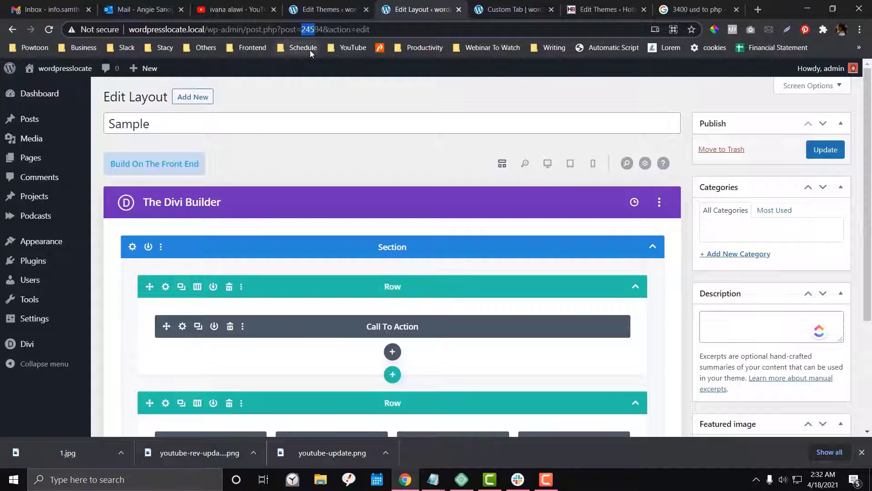
{"action": "left_click", "coordinate": [327, 9]}
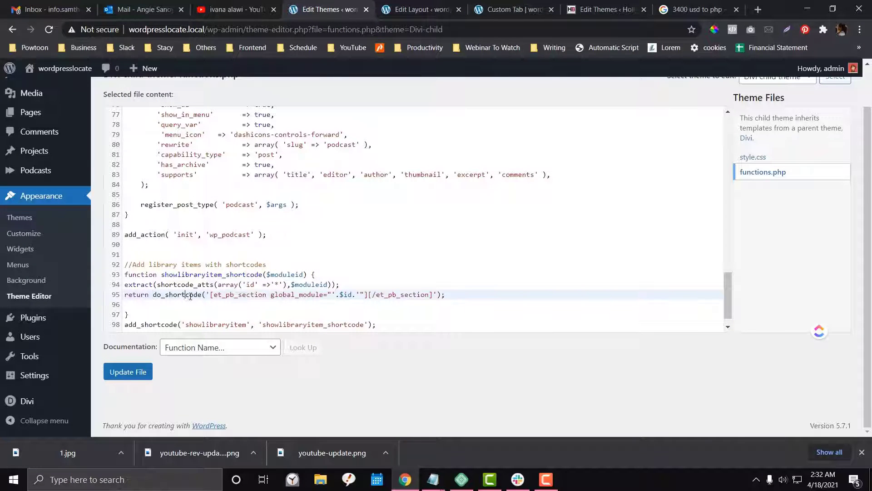
{"action": "scroll", "scroll_direction": "down", "scroll_amount": 3}
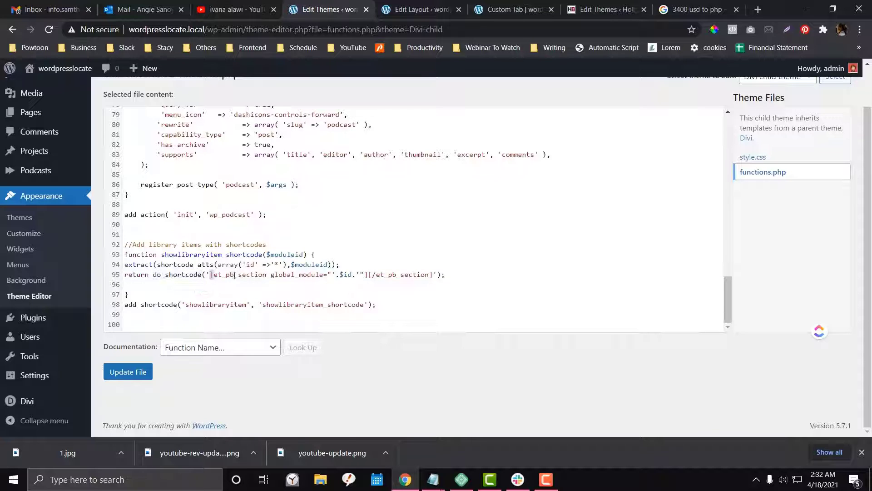
{"action": "left_click_drag", "start_coordinate": [213, 274], "coordinate": [429, 275]}
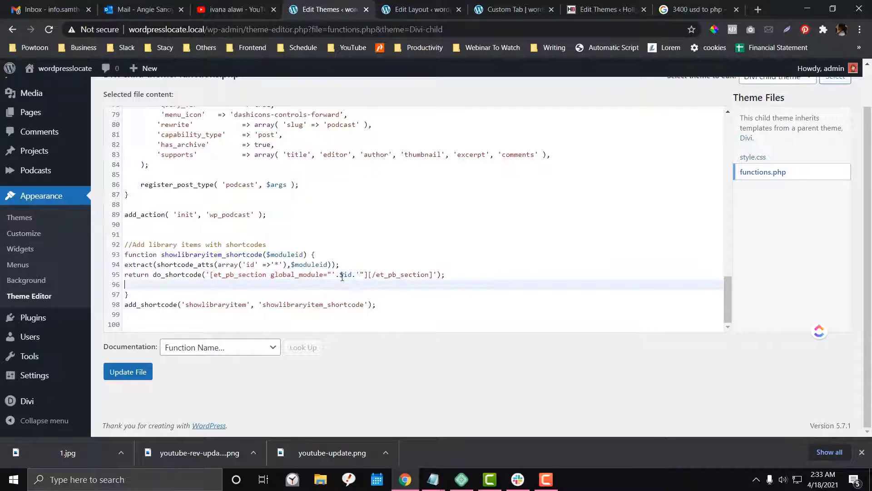
{"action": "left_click", "coordinate": [352, 274]}
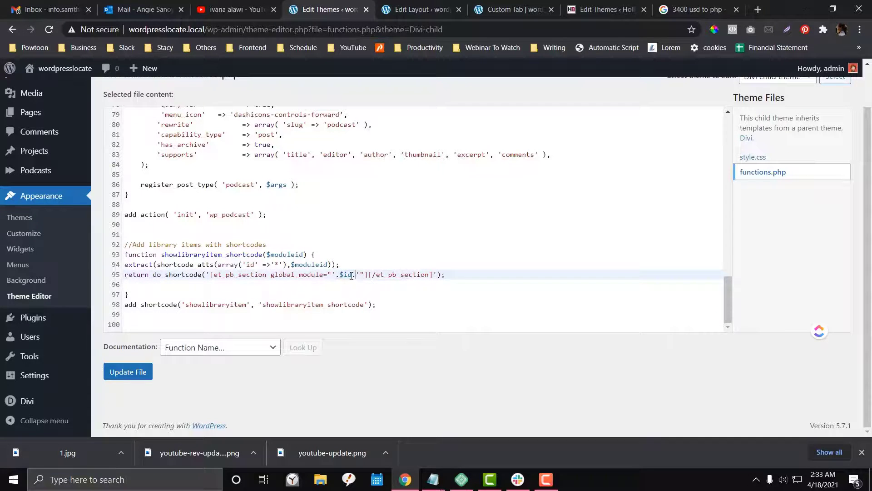
{"action": "double_click", "coordinate": [345, 274]}
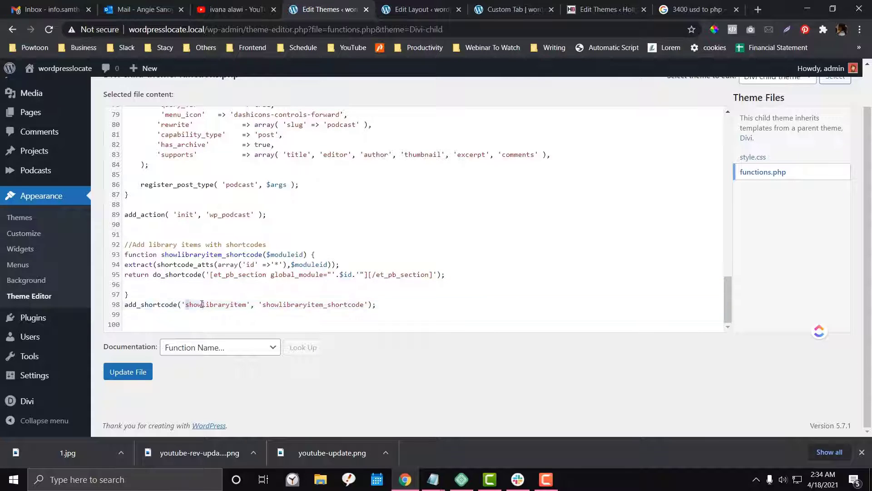
Review the add_shortcode line and draft a sample [showlibraryitem id=""] shortcode.
{"action": "double_click", "coordinate": [214, 304]}
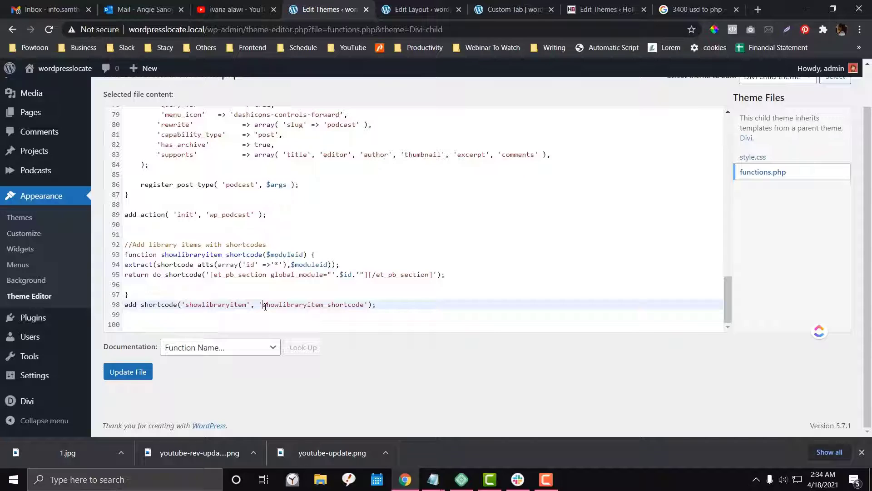
{"action": "double_click", "coordinate": [285, 304]}
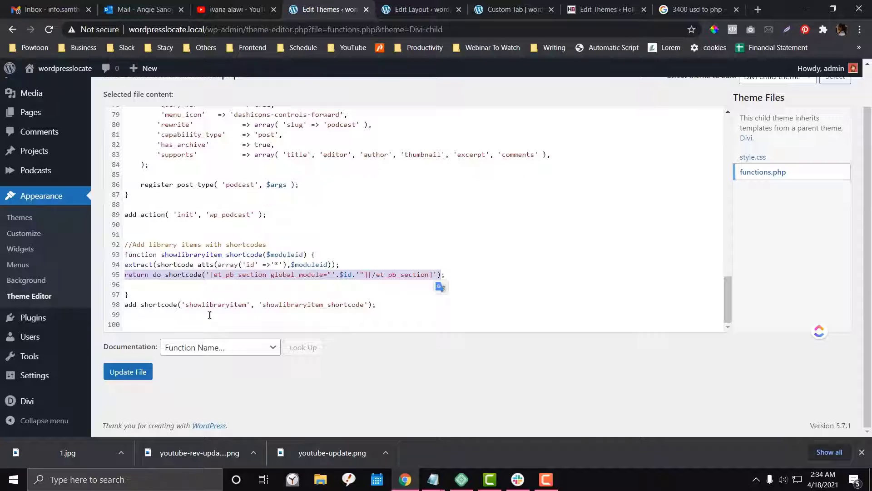
{"action": "double_click", "coordinate": [216, 305]}
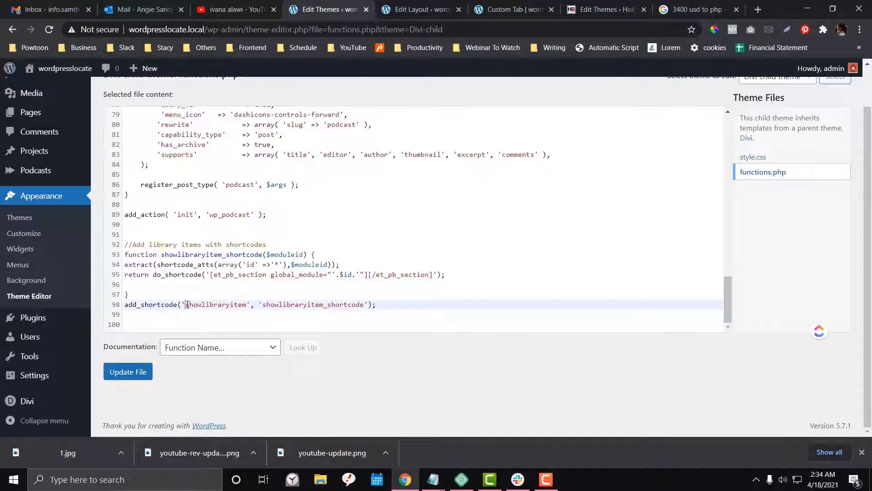
{"action": "double_click", "coordinate": [214, 305]}
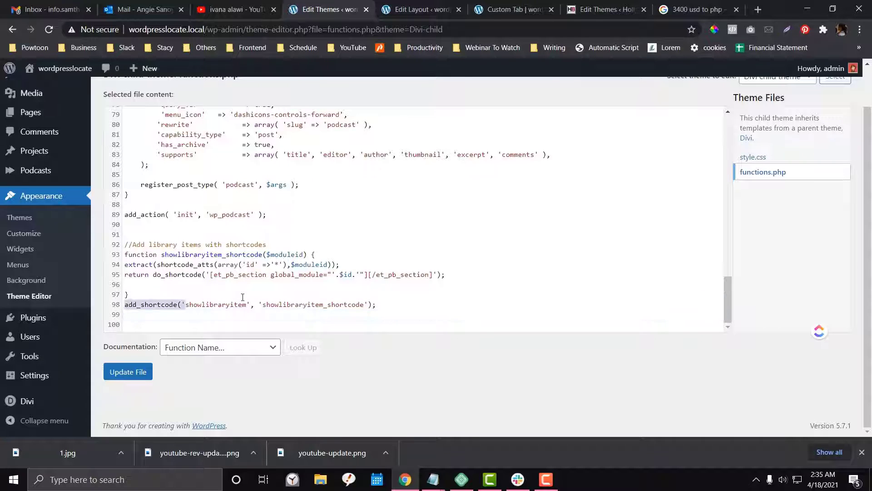
{"action": "type", "text": "[]"}
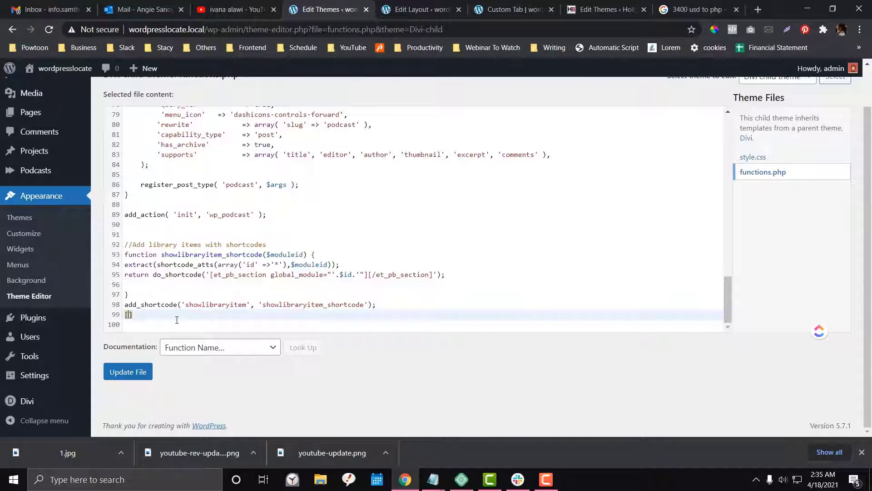
{"action": "type", "text": "showl"}
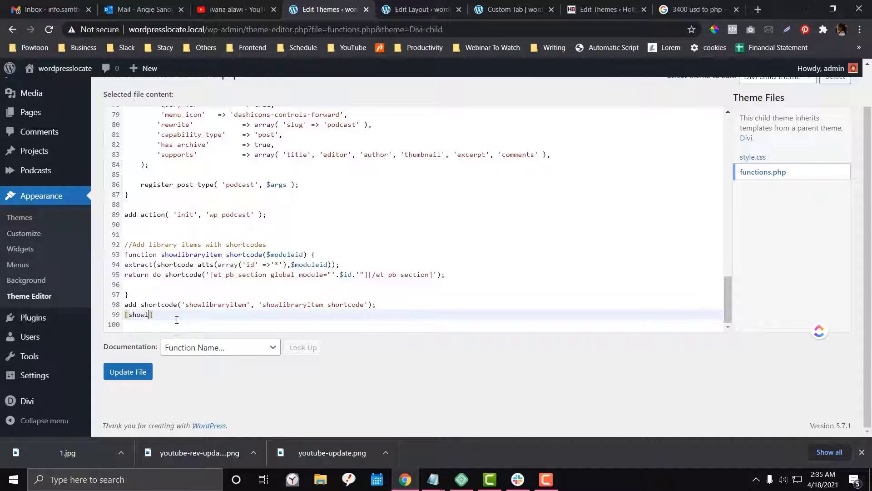
{"action": "type", "text": "ibrary"}
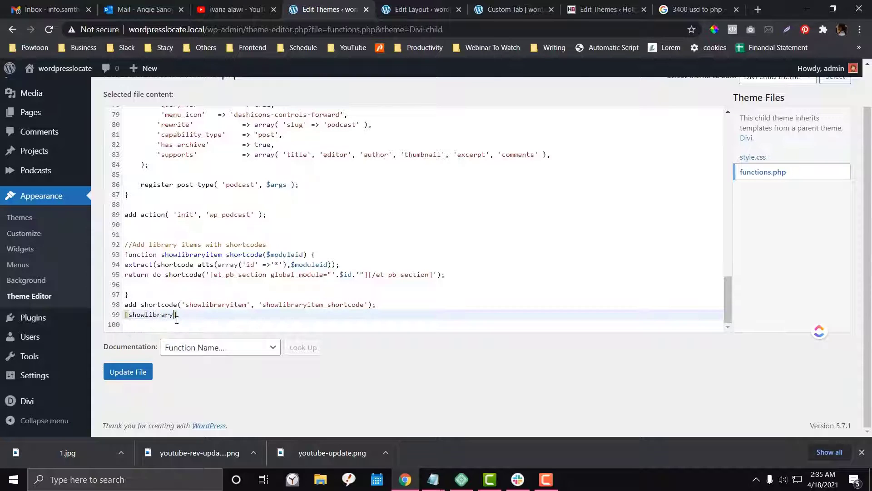
{"action": "type", "text": "item"}
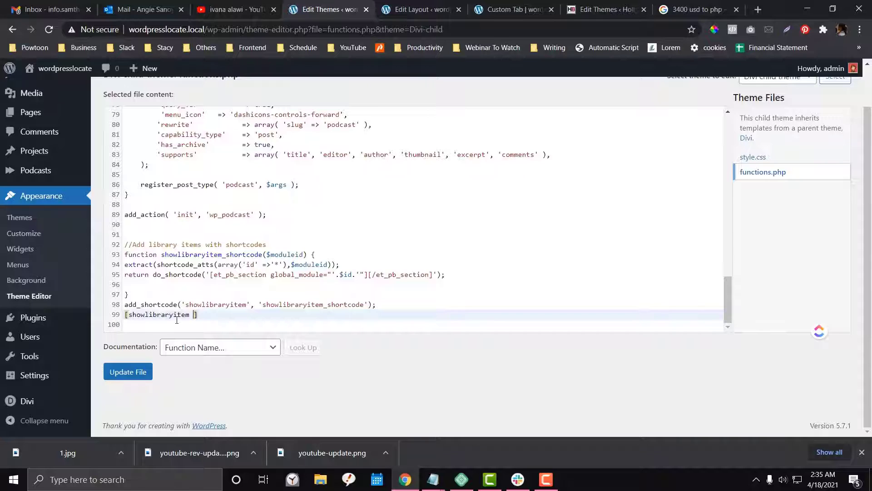
{"action": "type", "text": "id ="}
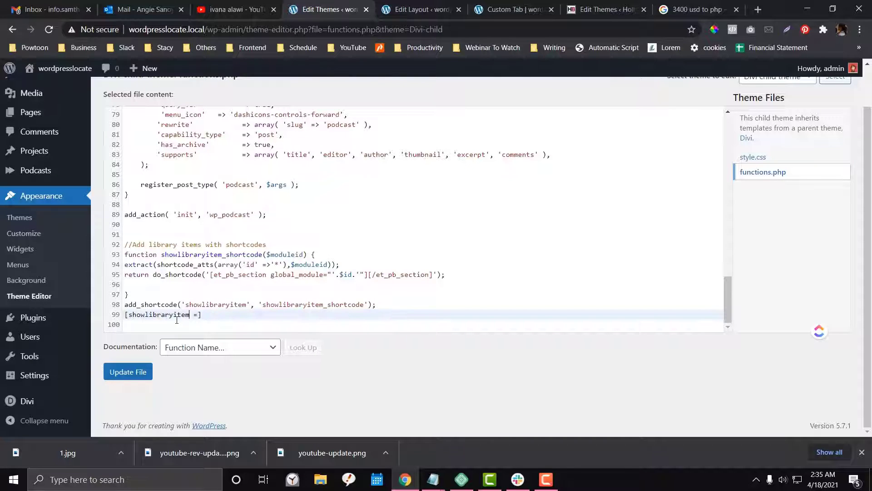
{"action": "key", "text": "Backspace"}
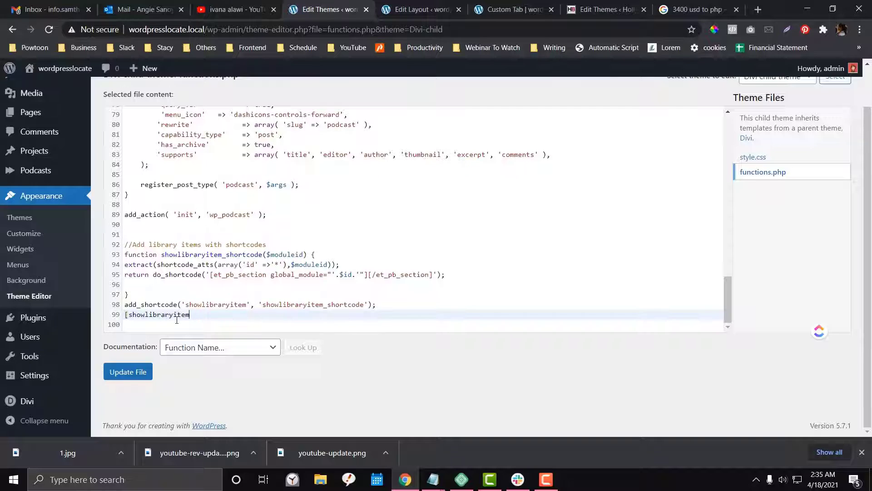
{"action": "type", "text": "]"}
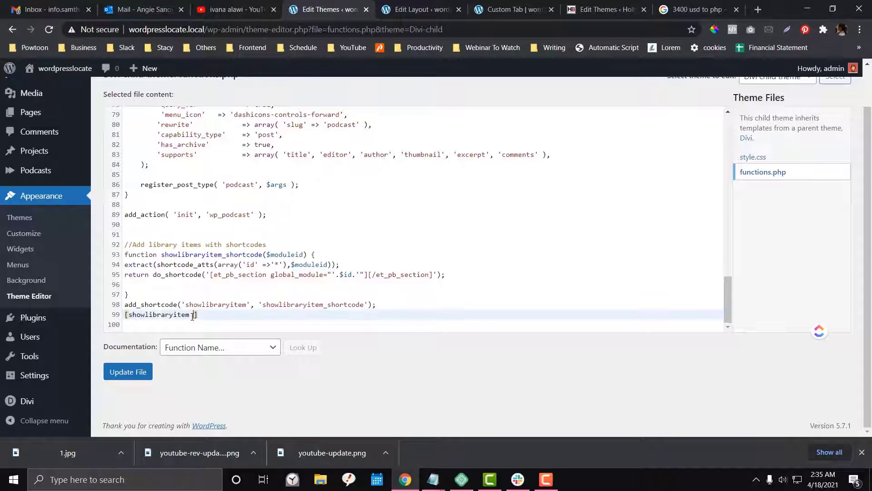
{"action": "type", "text": "id=\"\""}
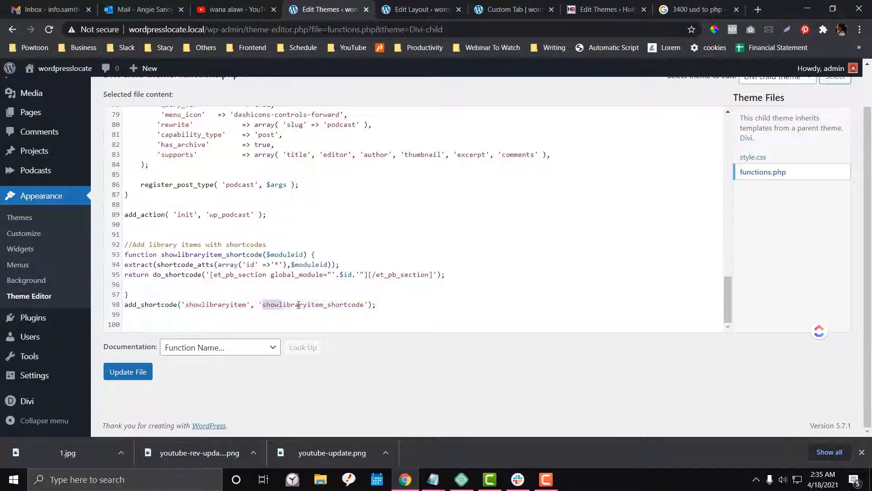
Check the Sample layout tab, update functions.php, and return to the Custom Tab builder.
{"action": "double_click", "coordinate": [300, 304]}
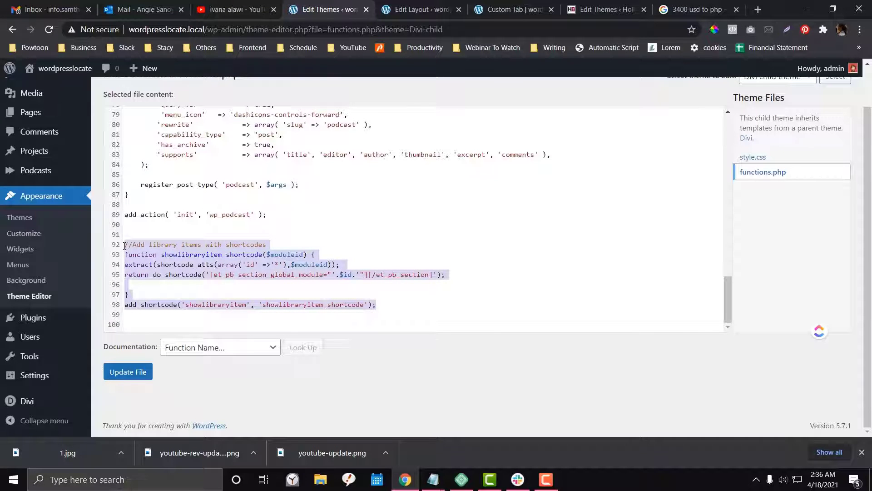
{"action": "left_click", "coordinate": [420, 9]}
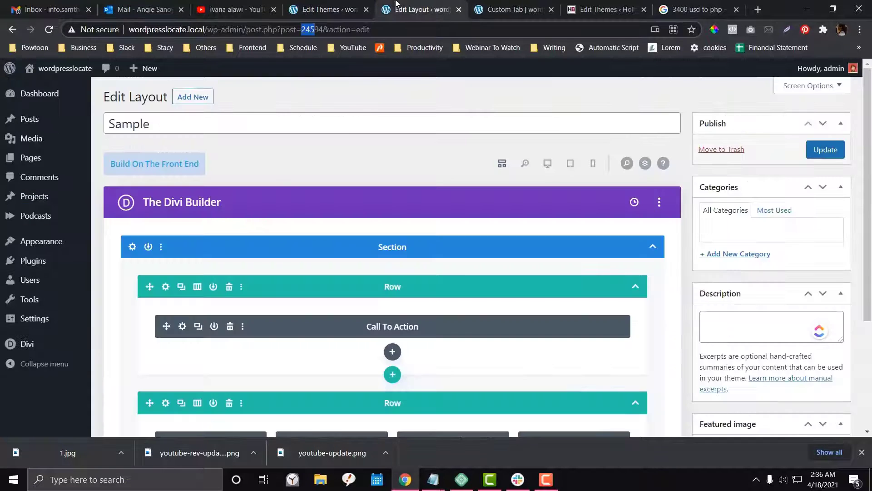
{"action": "left_click", "coordinate": [327, 9]}
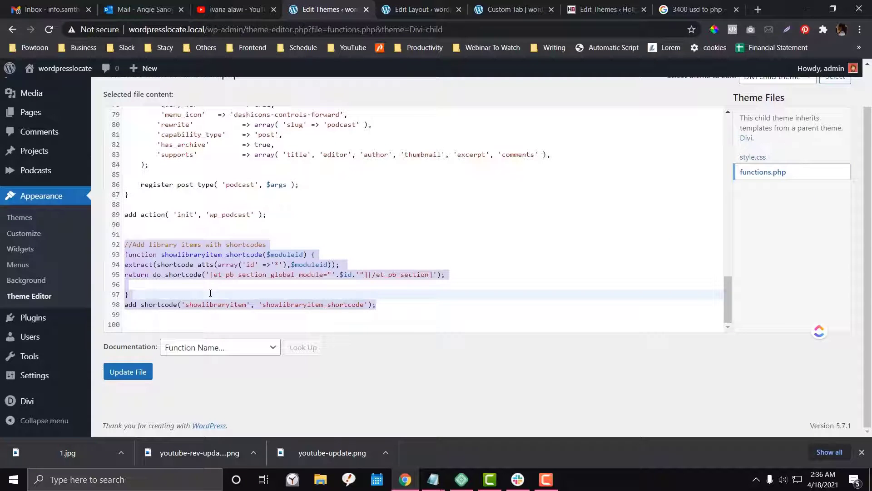
{"action": "left_click", "coordinate": [128, 371]}
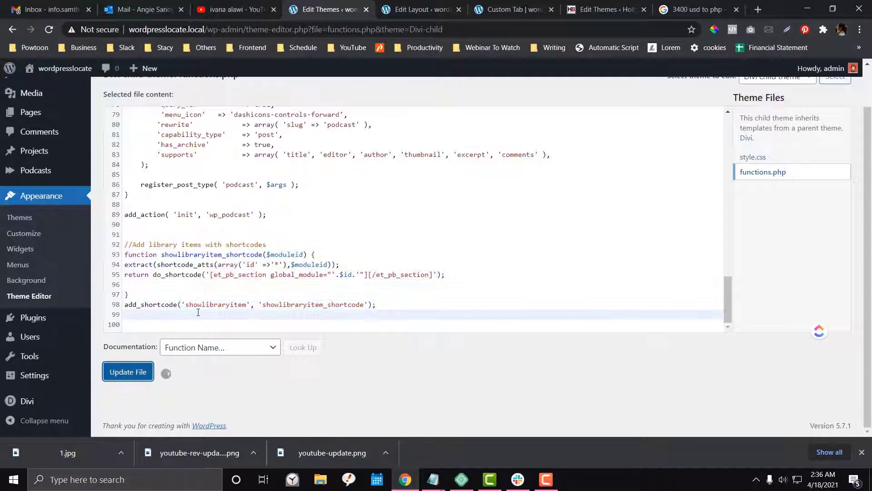
{"action": "mouse_move", "coordinate": [422, 9]}
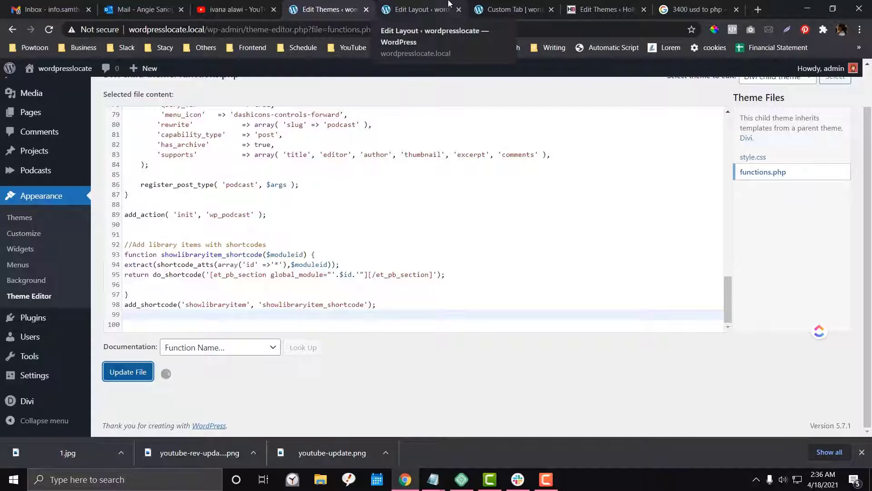
{"action": "left_click", "coordinate": [507, 9]}
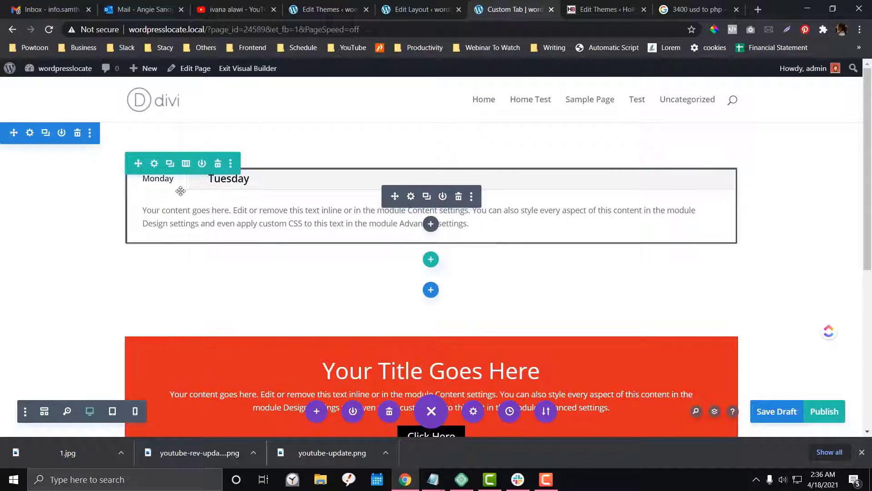
Give the Monday tab the shortcode [showlibraryitem id=24594], copying the name from functions.php and the Sample layout's id.
{"action": "scroll", "scroll_direction": "down", "scroll_amount": 3}
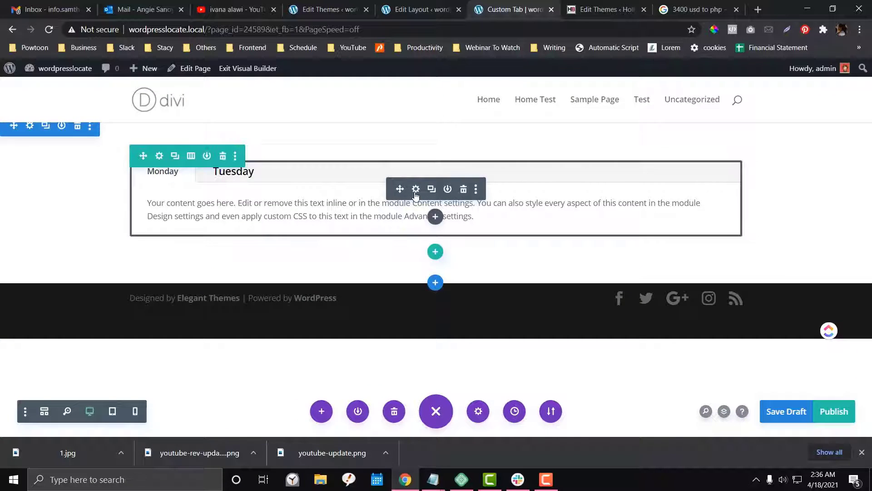
{"action": "left_click", "coordinate": [416, 189]}
{"action": "type", "text": "["}
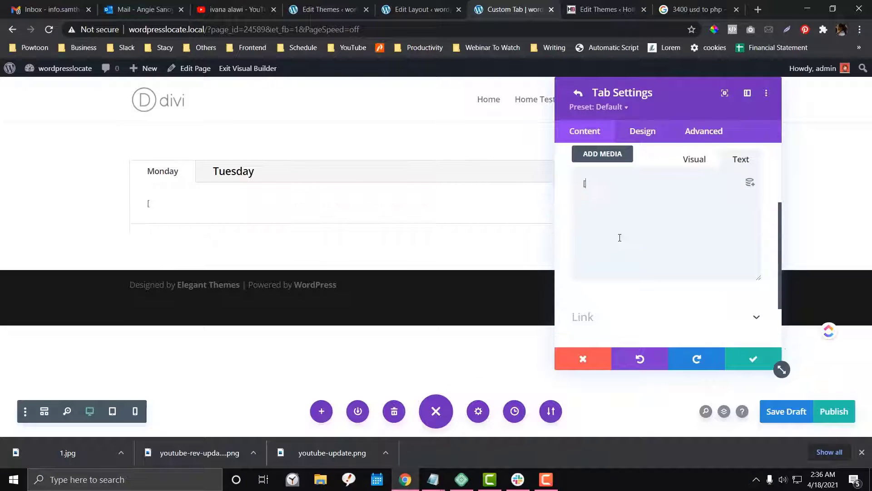
{"action": "left_click", "coordinate": [420, 9]}
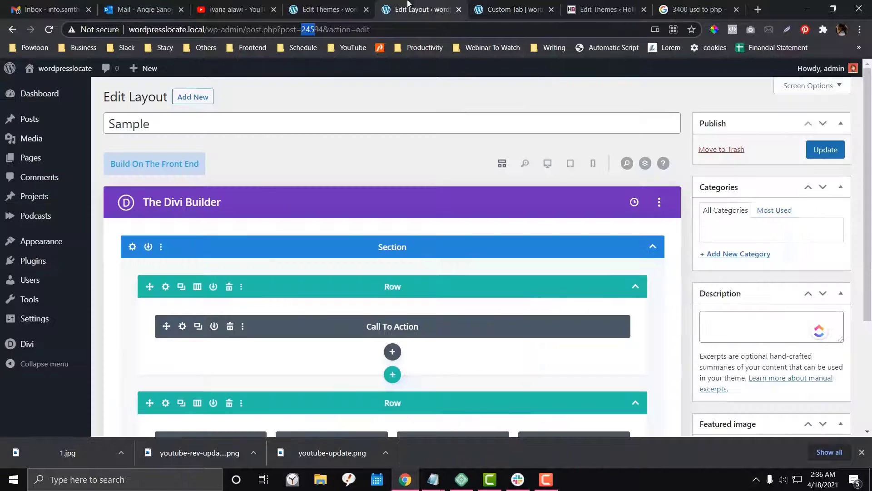
{"action": "left_click", "coordinate": [325, 9]}
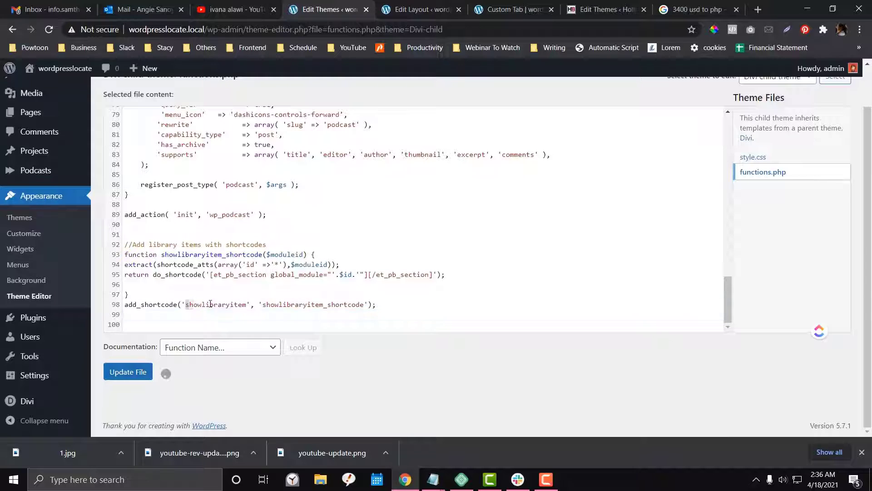
{"action": "double_click", "coordinate": [215, 305]}
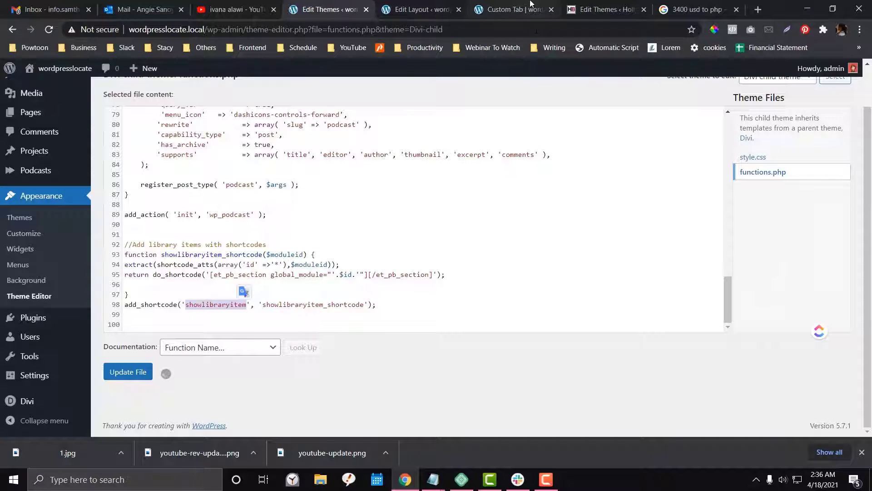
{"action": "left_click", "coordinate": [513, 9]}
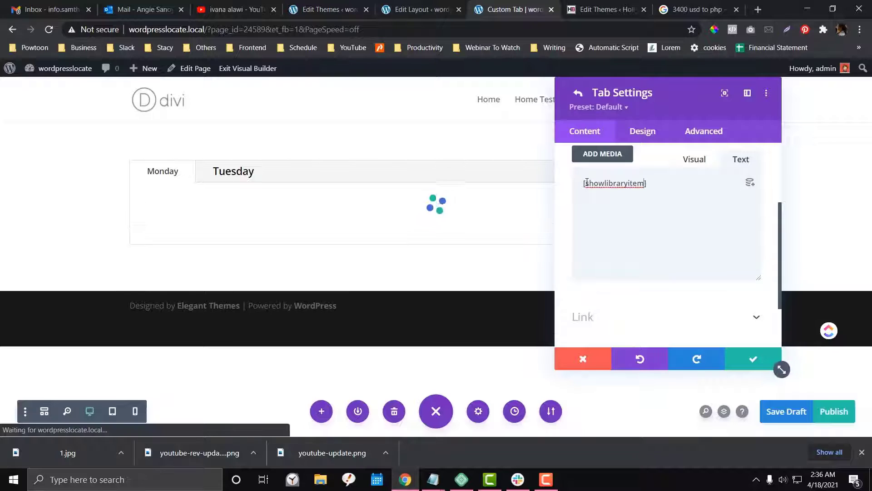
{"action": "type", "text": "id=\""}
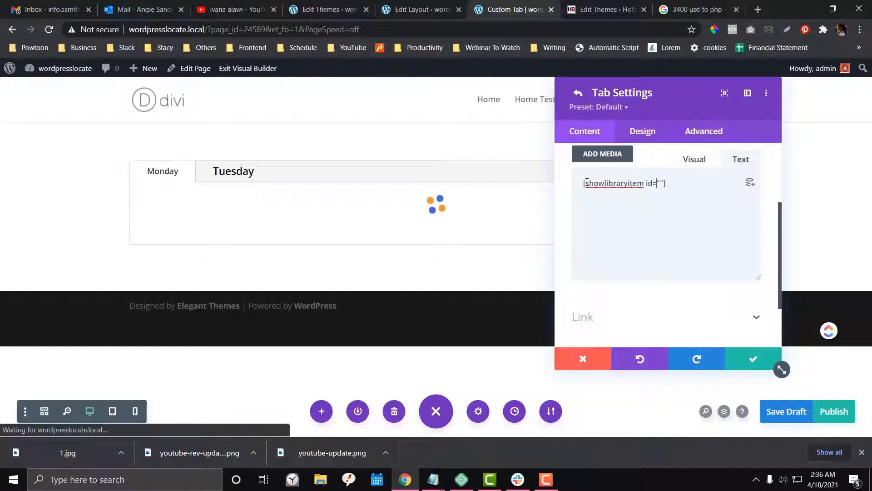
{"action": "double_click", "coordinate": [614, 183]}
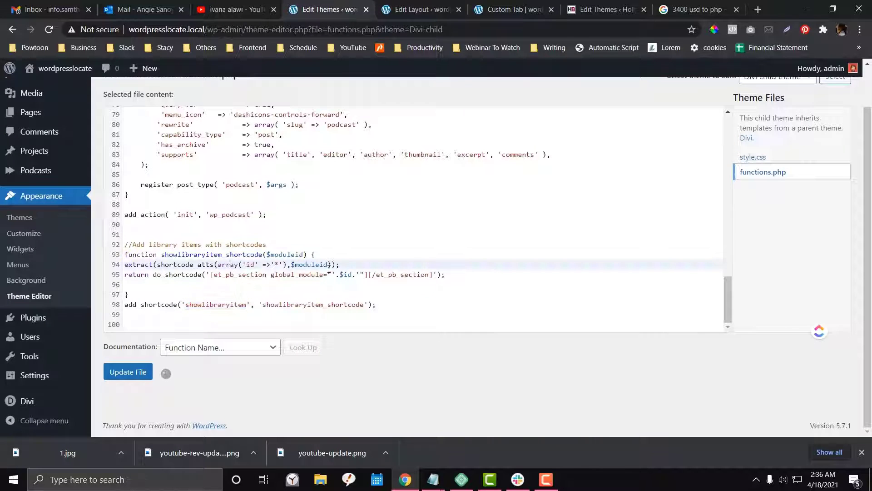
{"action": "left_click", "coordinate": [420, 9]}
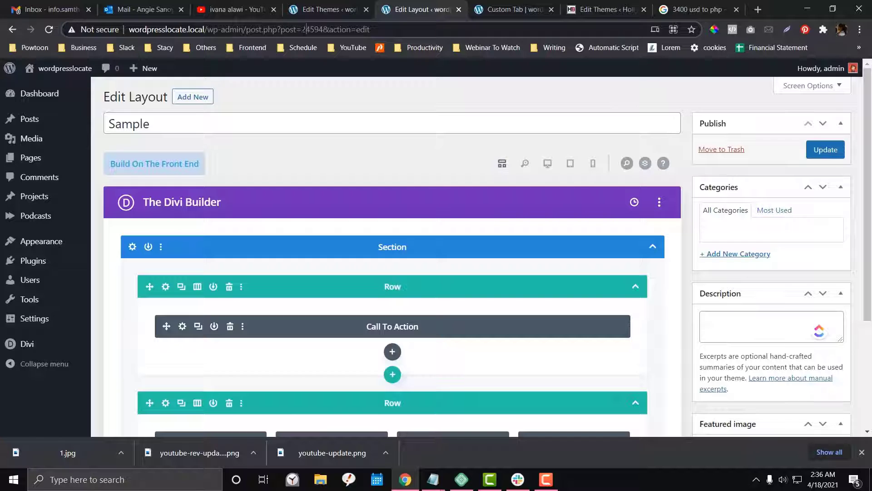
{"action": "left_click", "coordinate": [511, 9]}
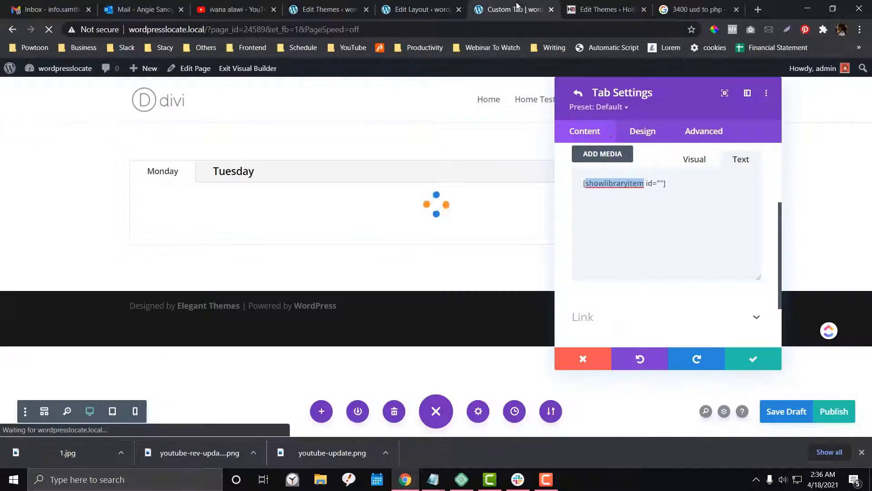
{"action": "type", "text": "24594"}
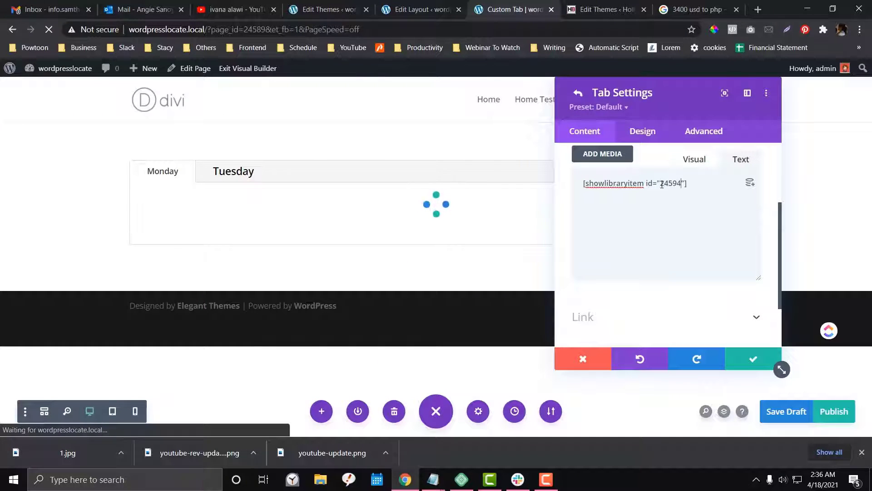
Apply the Tabs module changes, save the Custom Tab page as a draft and view the live page.
{"action": "left_click", "coordinate": [752, 359]}
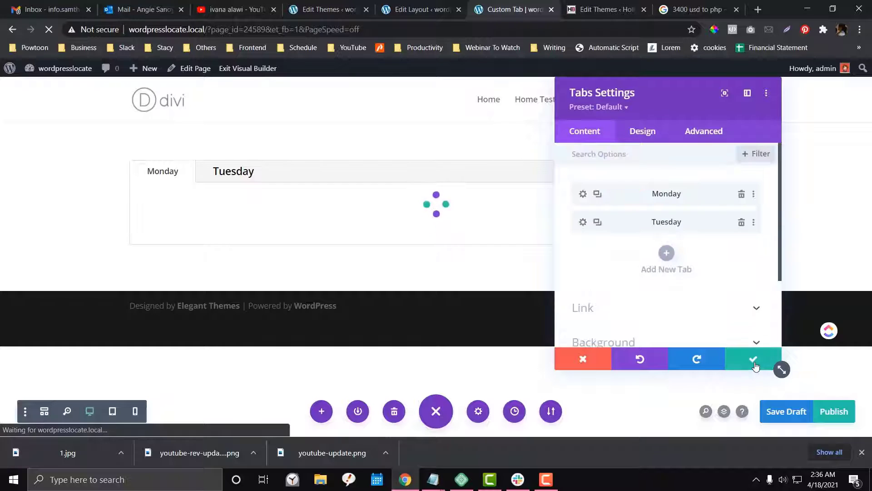
{"action": "left_click", "coordinate": [753, 360]}
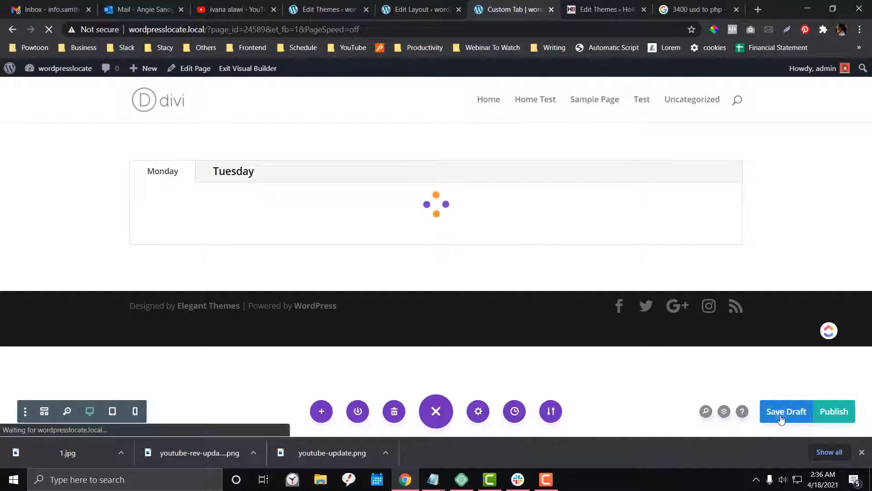
{"action": "left_click", "coordinate": [786, 412]}
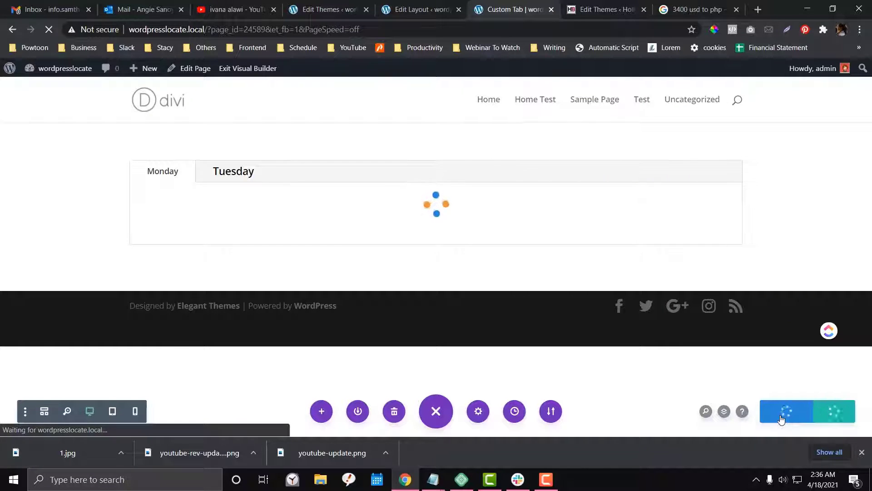
{"action": "left_click", "coordinate": [325, 9]}
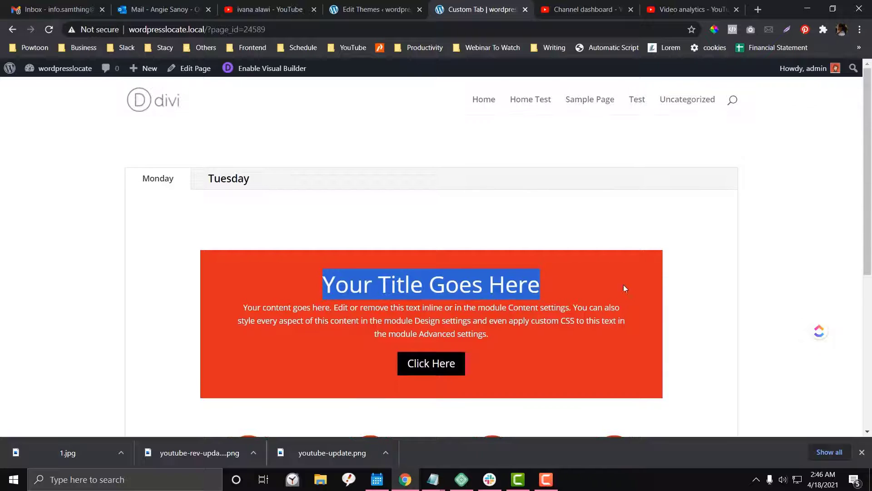
Check the Tuesday tab's placeholder content on the live page, then bring up the Divi Library layouts list.
{"action": "scroll", "scroll_direction": "down", "scroll_amount": 3}
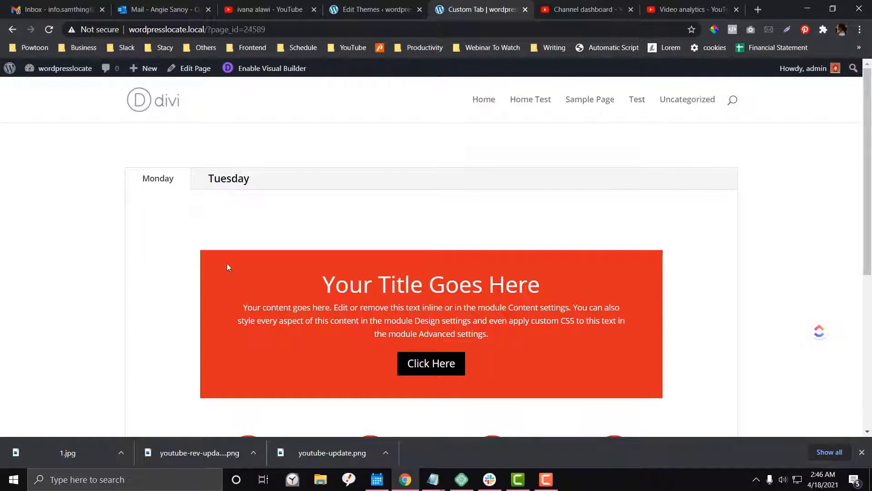
{"action": "mouse_move", "coordinate": [245, 256]}
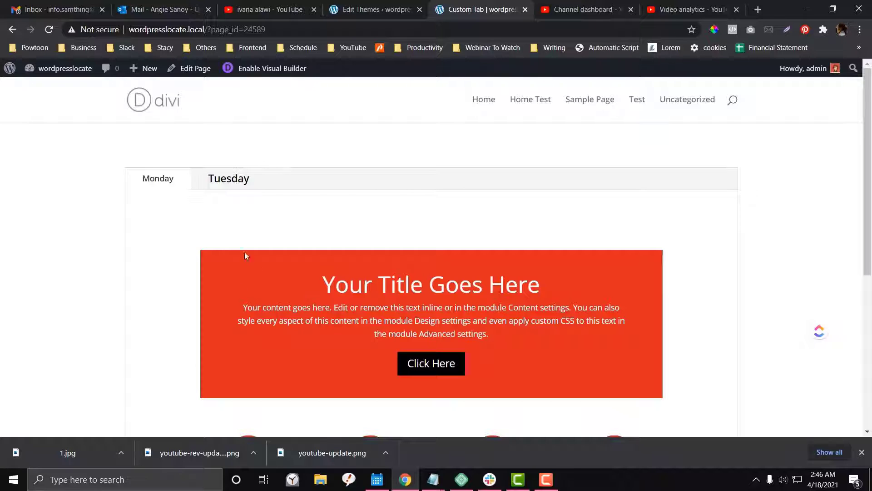
{"action": "left_click", "coordinate": [229, 178]}
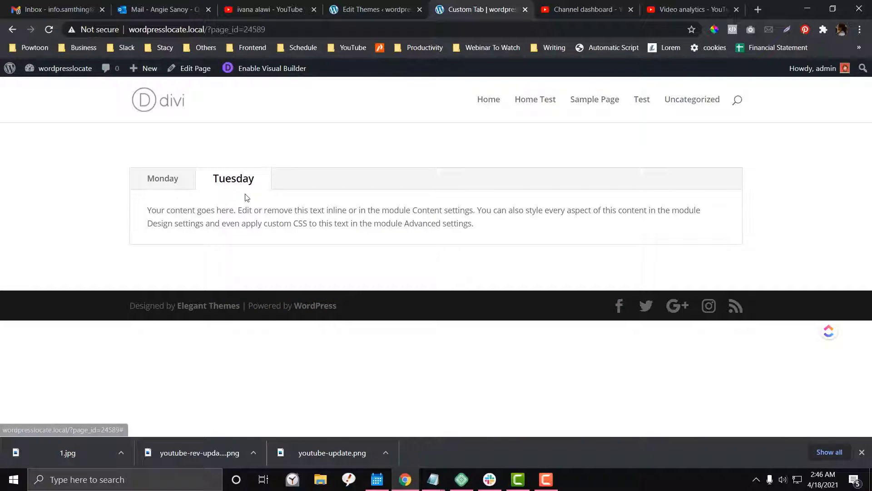
{"action": "left_click", "coordinate": [373, 9]}
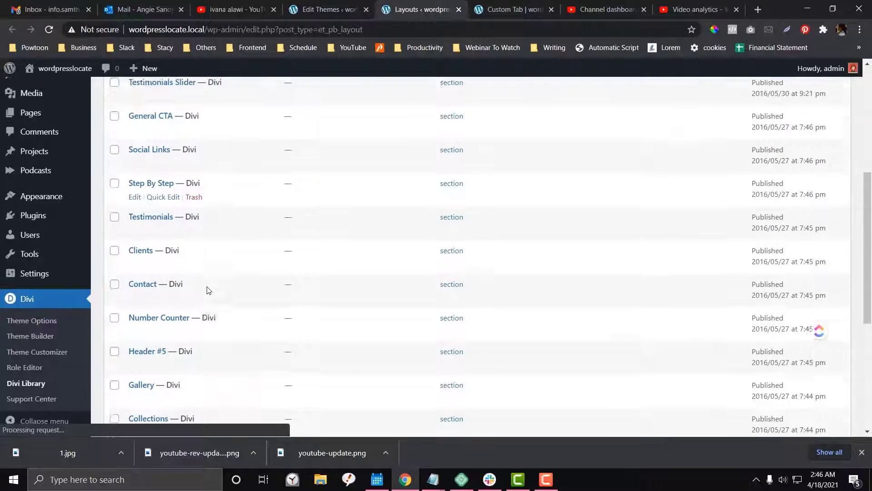
Open the Limited Offer layout's editor in a new tab to note its post ID 5737, then return to the Custom Tab editor.
{"action": "scroll", "scroll_direction": "down", "scroll_amount": 3}
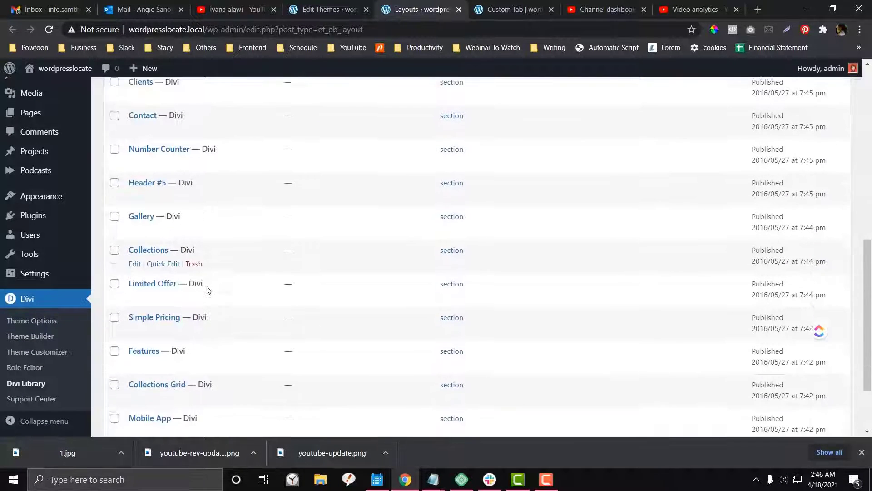
{"action": "right_click", "coordinate": [133, 206]}
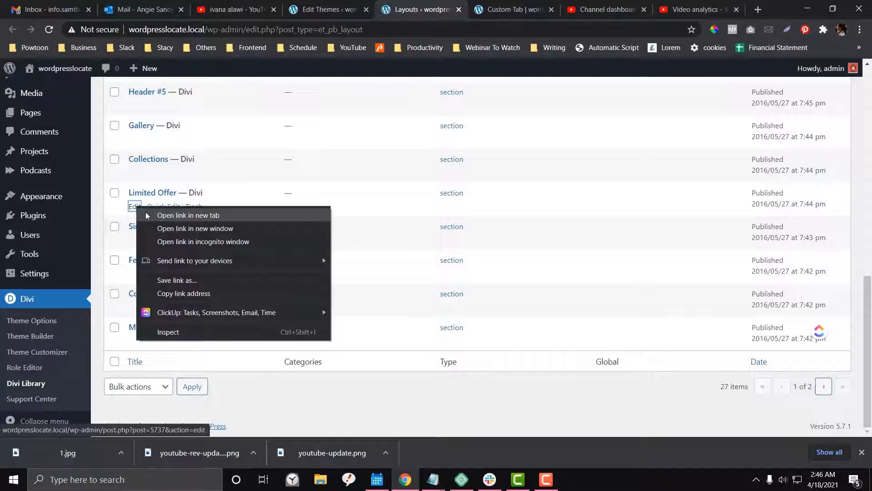
{"action": "left_click", "coordinate": [188, 216]}
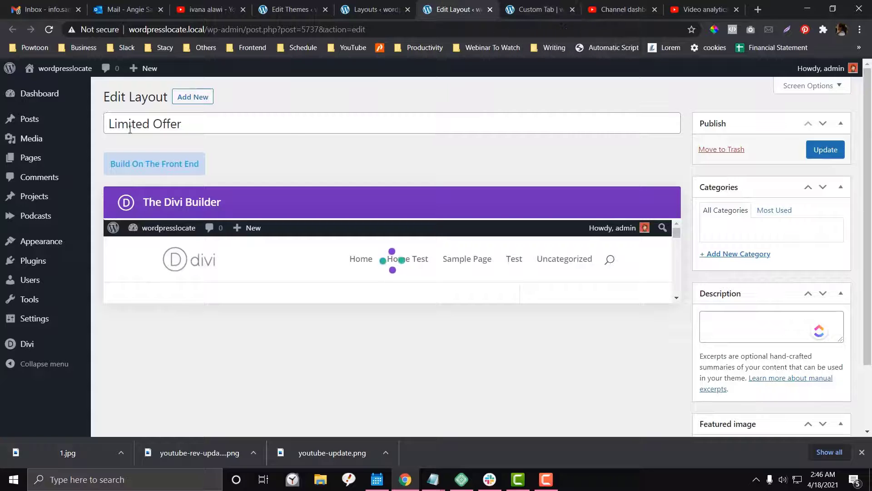
{"action": "triple_click", "coordinate": [145, 124]}
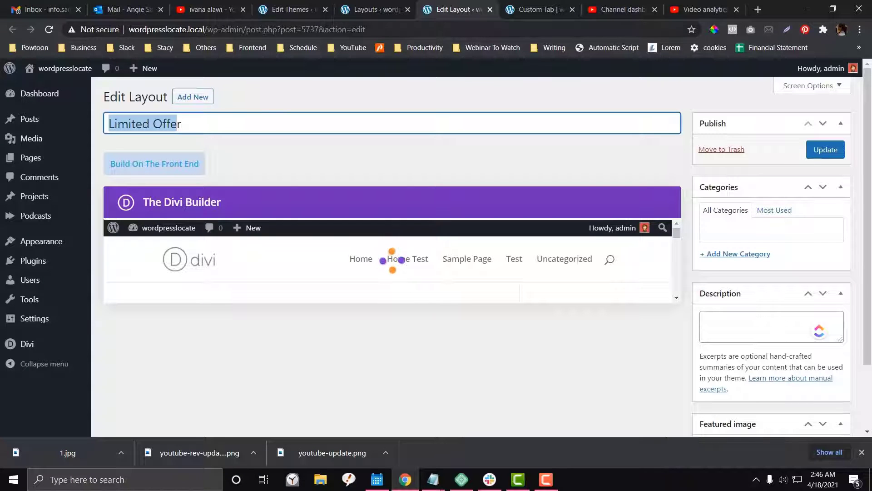
{"action": "left_click", "coordinate": [536, 9]}
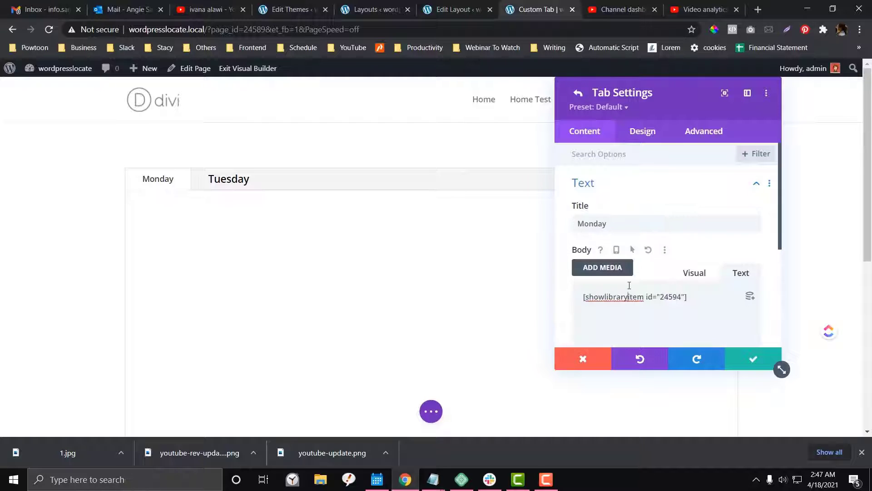
Change the Tuesday tab's showlibraryitem id from 24594 to 5737 and apply the Tabs module changes.
{"action": "left_click", "coordinate": [577, 92]}
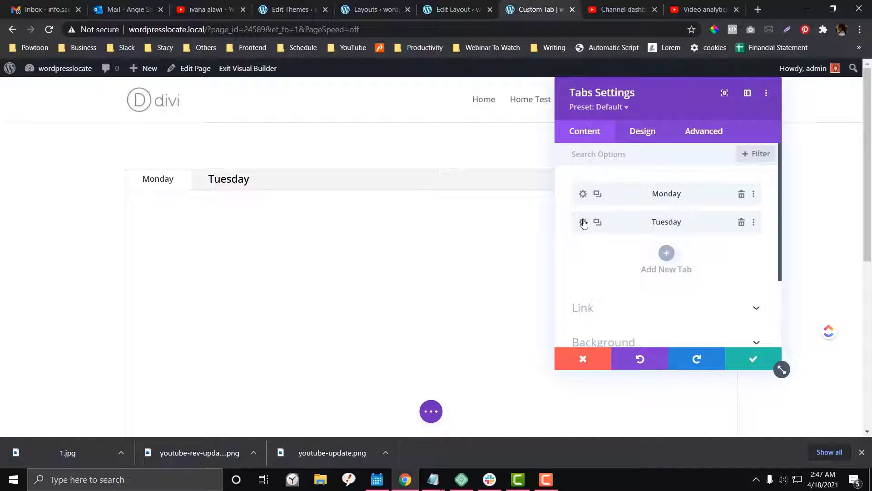
{"action": "left_click", "coordinate": [583, 222]}
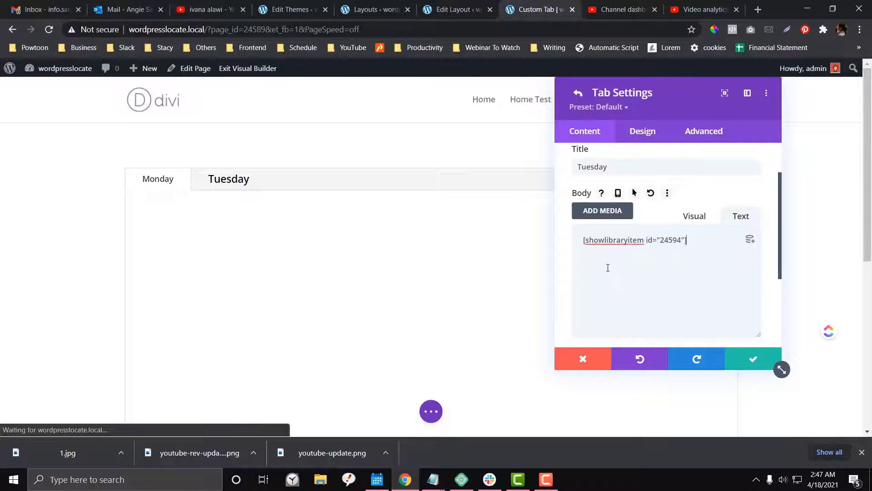
{"action": "left_click", "coordinate": [456, 9]}
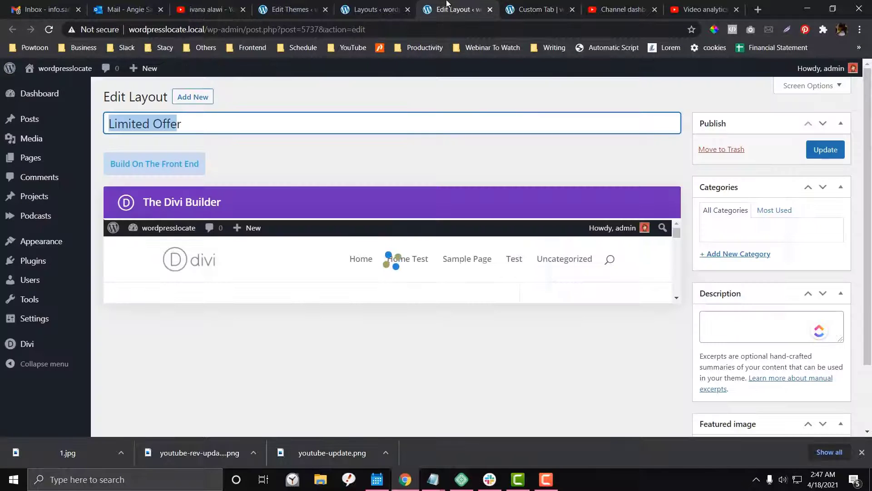
{"action": "double_click", "coordinate": [308, 29]}
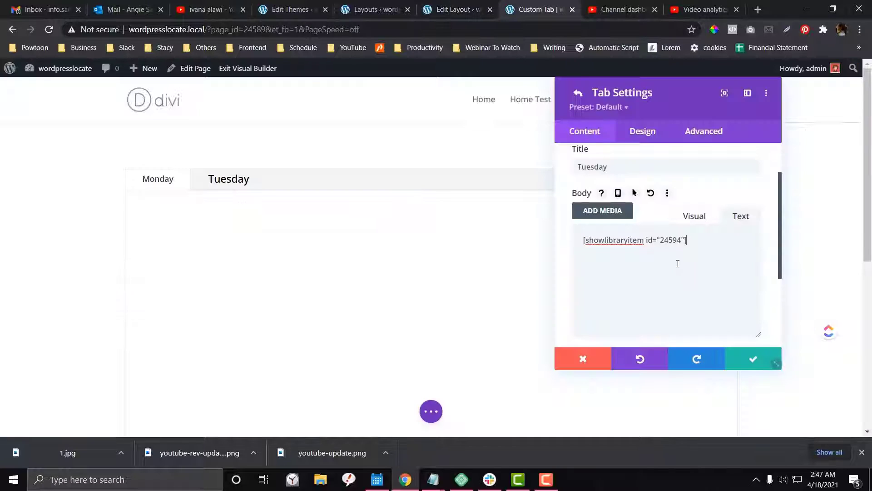
{"action": "type", "text": "5737"}
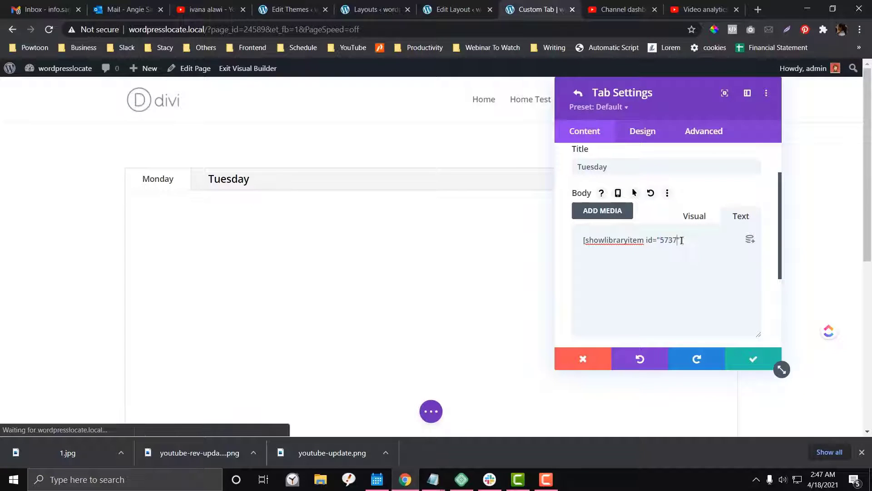
{"action": "left_click", "coordinate": [752, 358]}
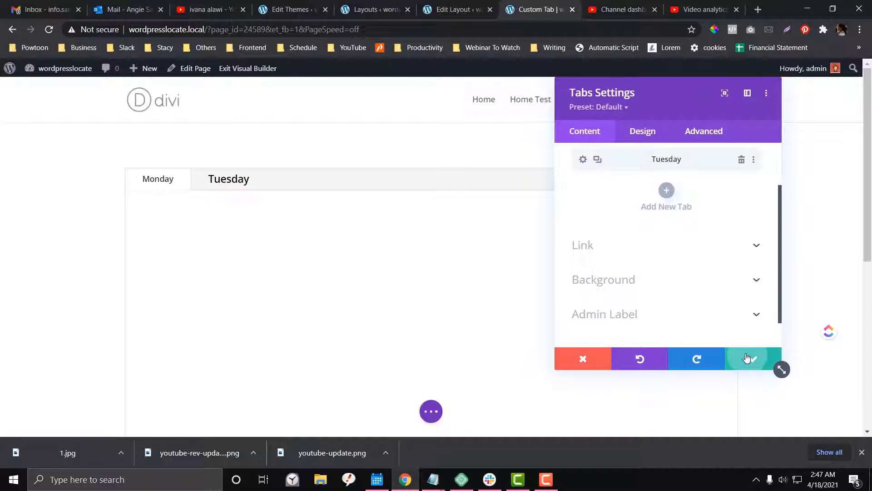
{"action": "left_click", "coordinate": [752, 358]}
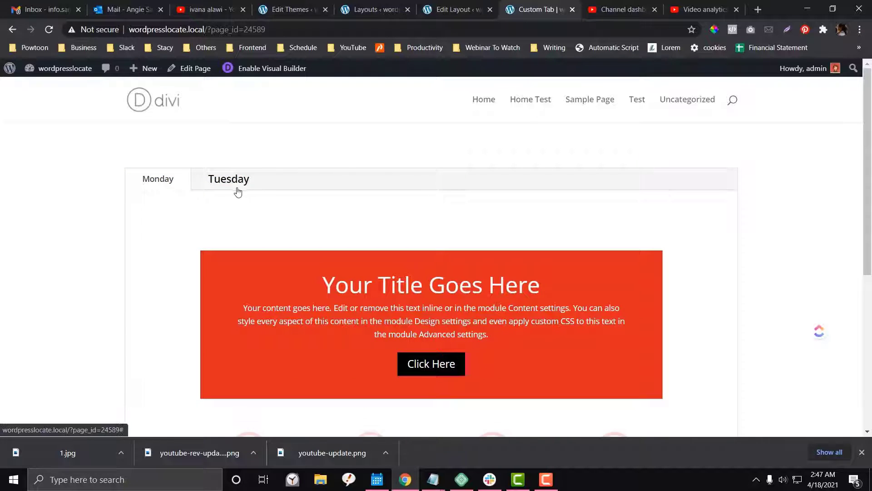
Compare the live Monday and Tuesday tabs, confirming Tuesday shows the Limited Offer layout and Monday the red banner.
{"action": "scroll", "scroll_direction": "down", "scroll_amount": 3}
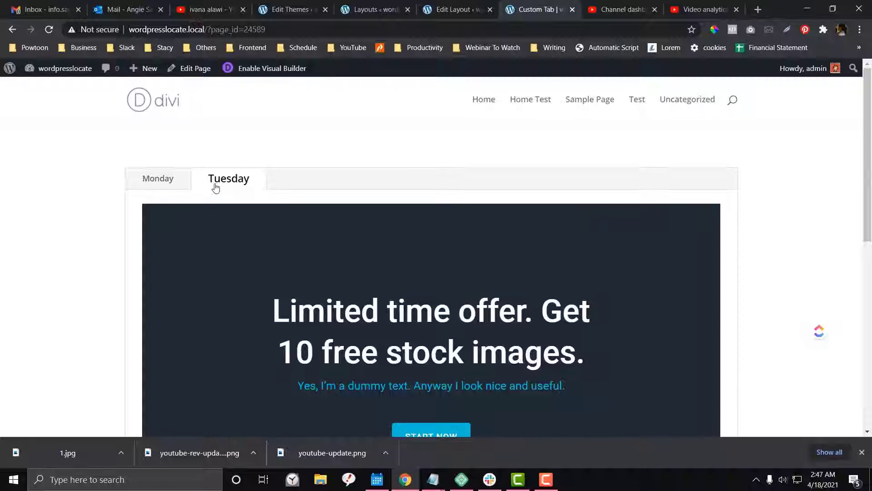
{"action": "left_click", "coordinate": [229, 178]}
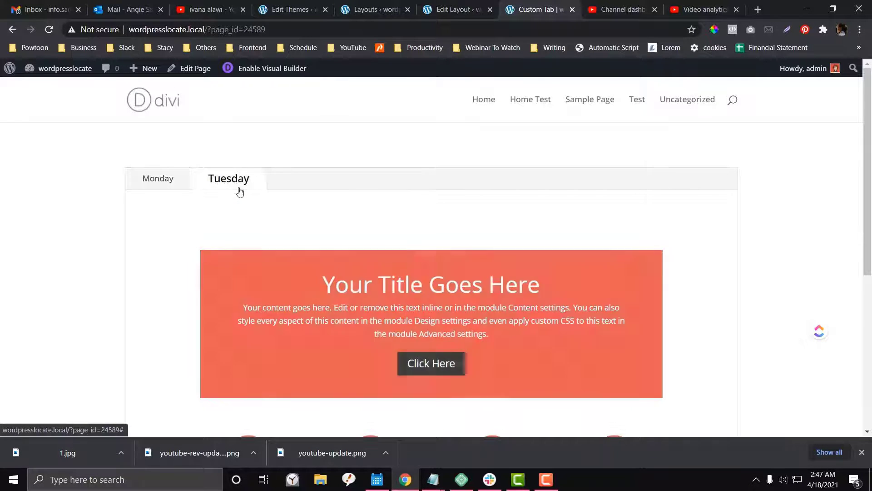
{"action": "scroll", "scroll_direction": "down", "scroll_amount": 3}
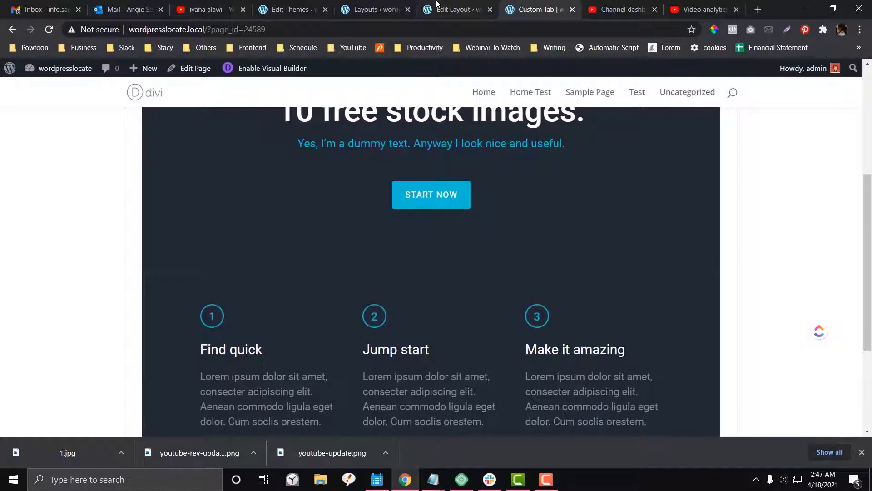
{"action": "left_click", "coordinate": [460, 9]}
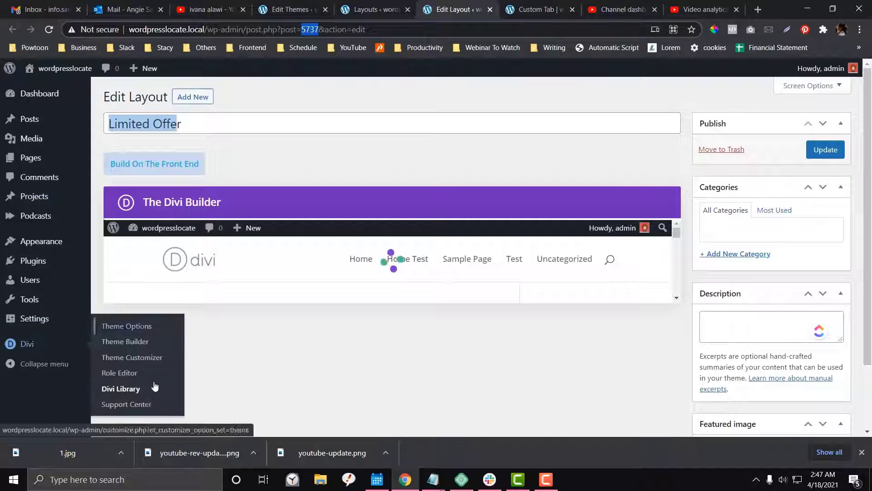
{"action": "left_click", "coordinate": [538, 9]}
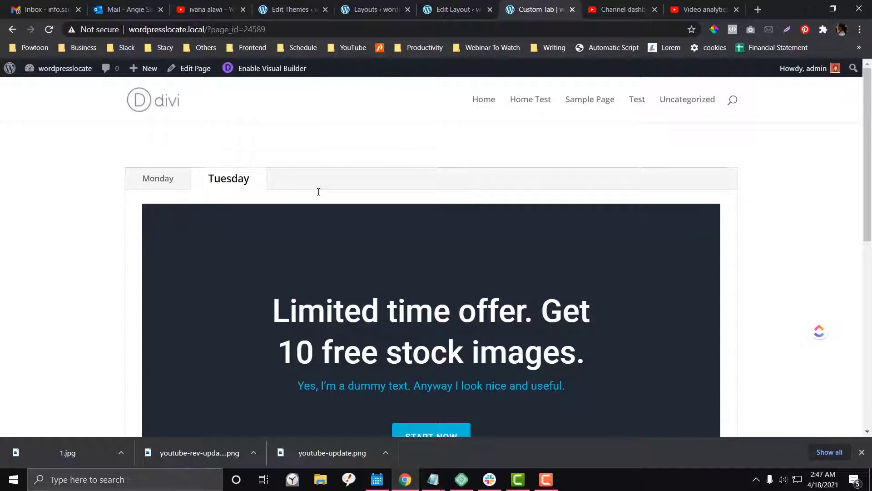
{"action": "scroll", "scroll_direction": "down", "scroll_amount": 3}
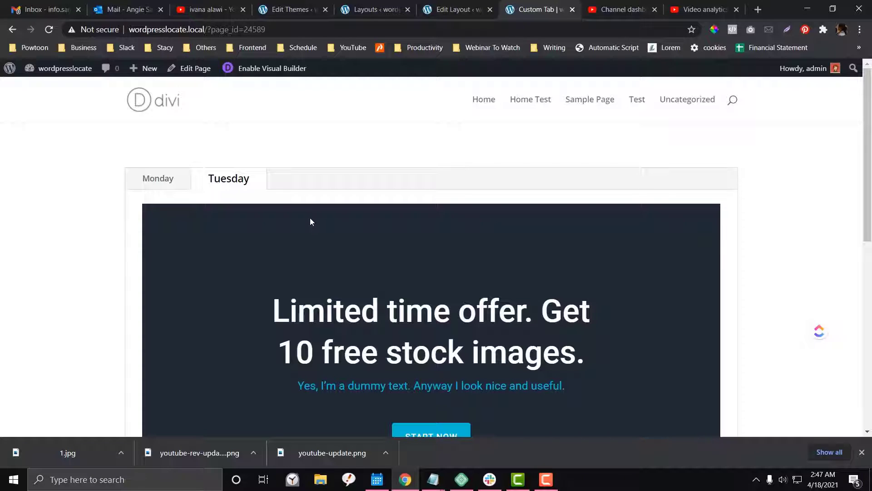
{"action": "mouse_move", "coordinate": [303, 217]}
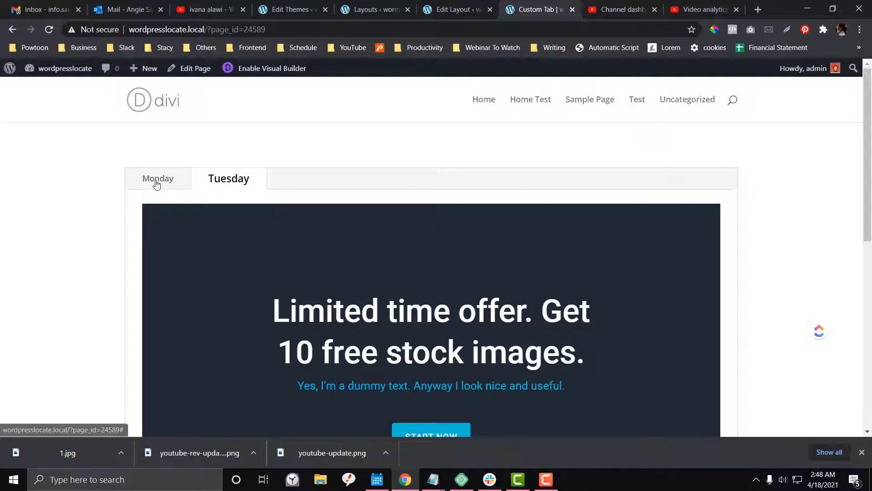
{"action": "left_click", "coordinate": [228, 178]}
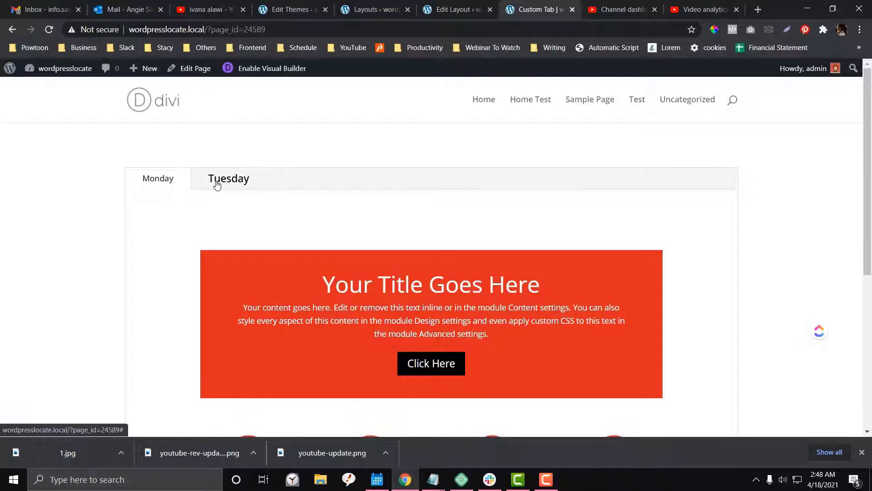
{"action": "left_click", "coordinate": [229, 178]}
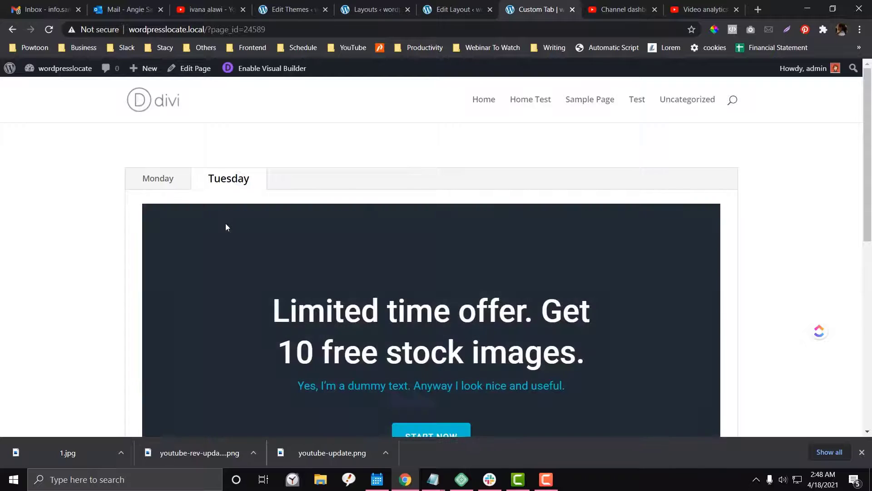